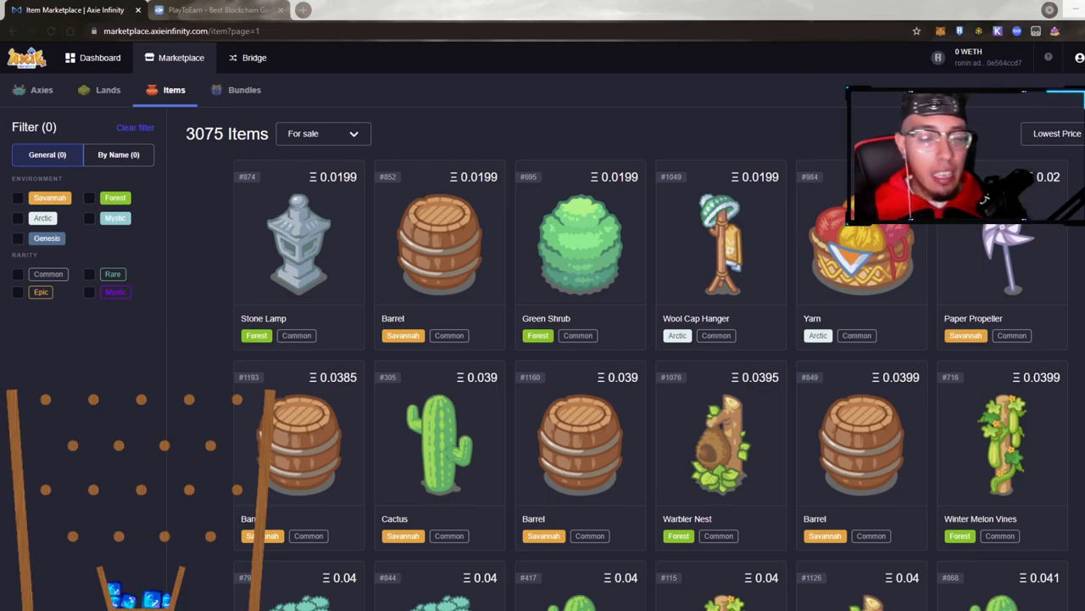
Switch back to the Axie Infinity Marketplace items page listing 3075 items.
{"action": "left_click", "coordinate": [217, 10]}
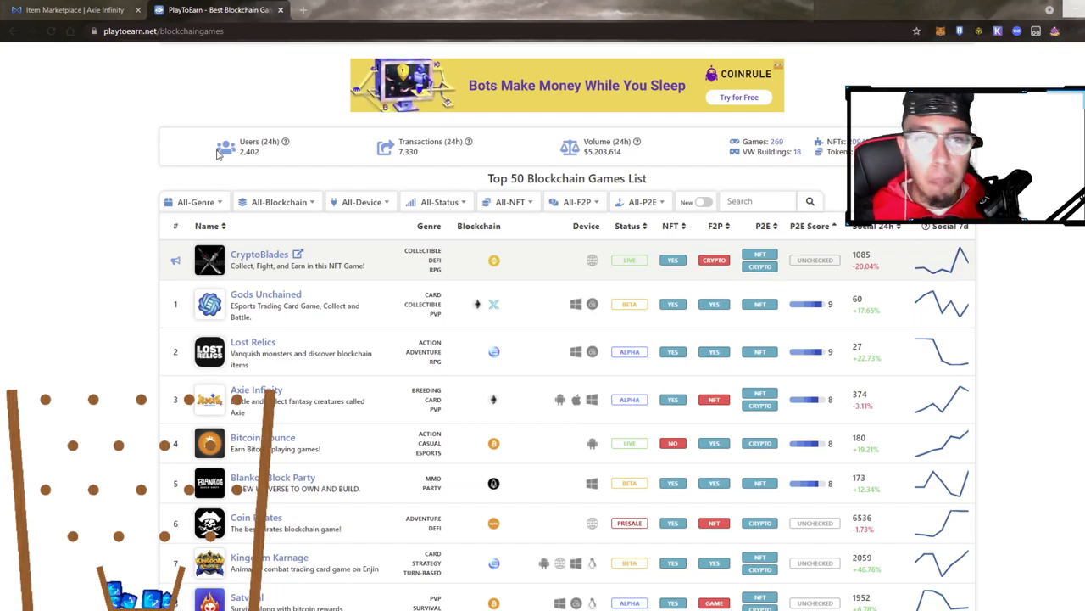
{"action": "mouse_move", "coordinate": [146, 85]}
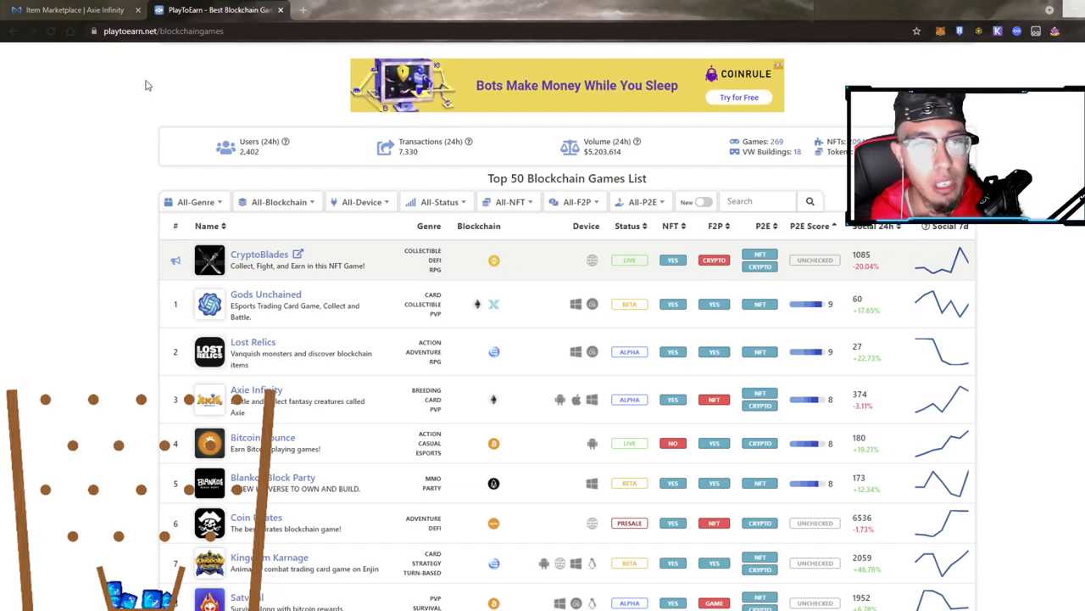
{"action": "mouse_move", "coordinate": [75, 10]}
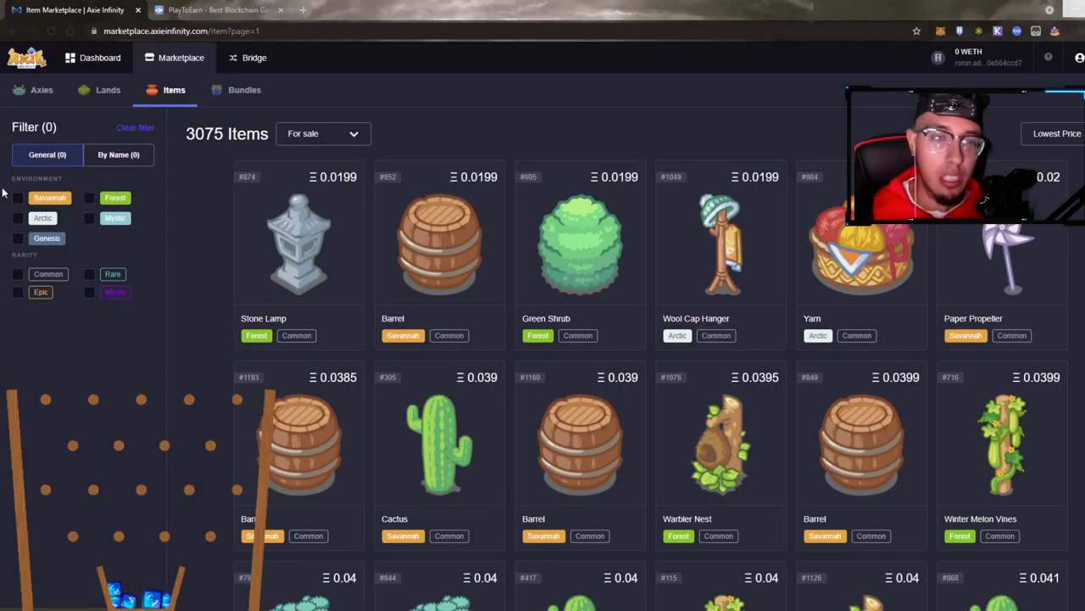
Filter the listings to the Savannah environment, narrowing them to 1042 items.
{"action": "left_click", "coordinate": [17, 197]}
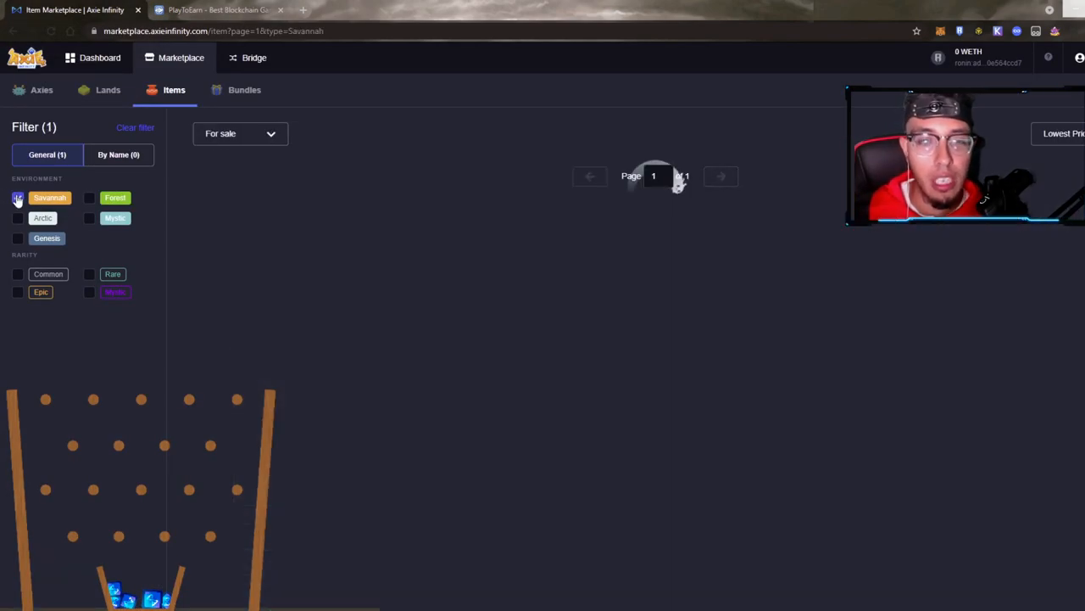
{"action": "left_click", "coordinate": [17, 197]}
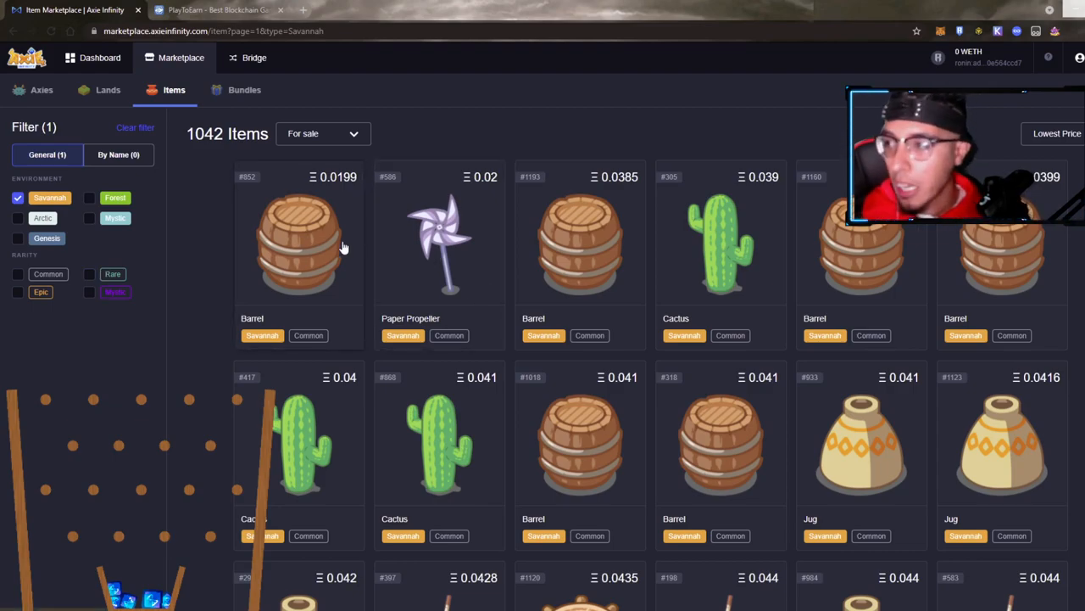
View Barrel #852's Beast Axie defense effect and 0.0199 price on its detail page.
{"action": "left_click", "coordinate": [298, 246]}
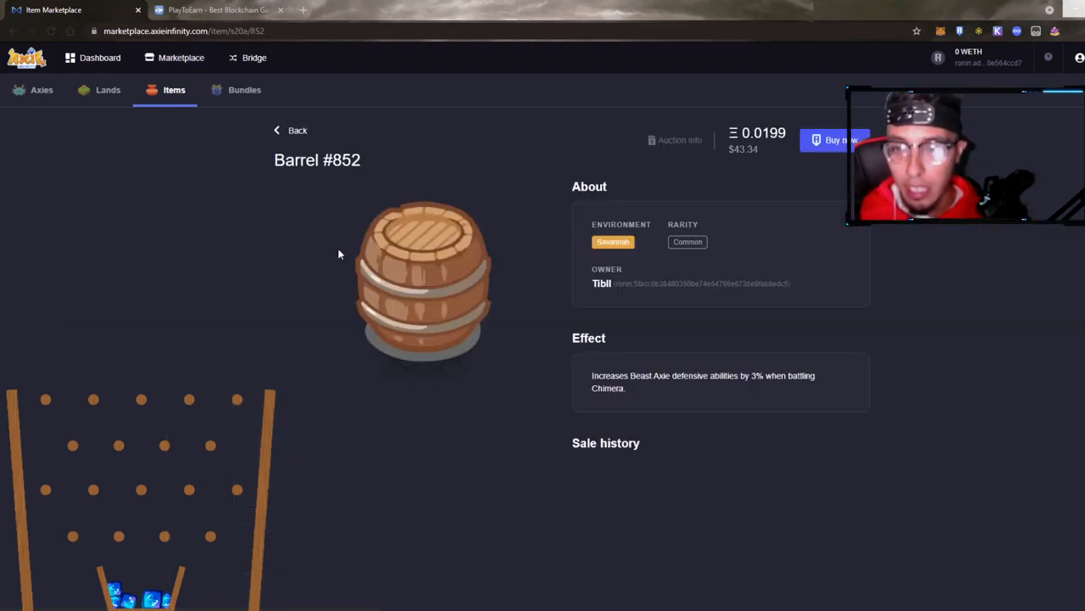
{"action": "left_click", "coordinate": [842, 139]}
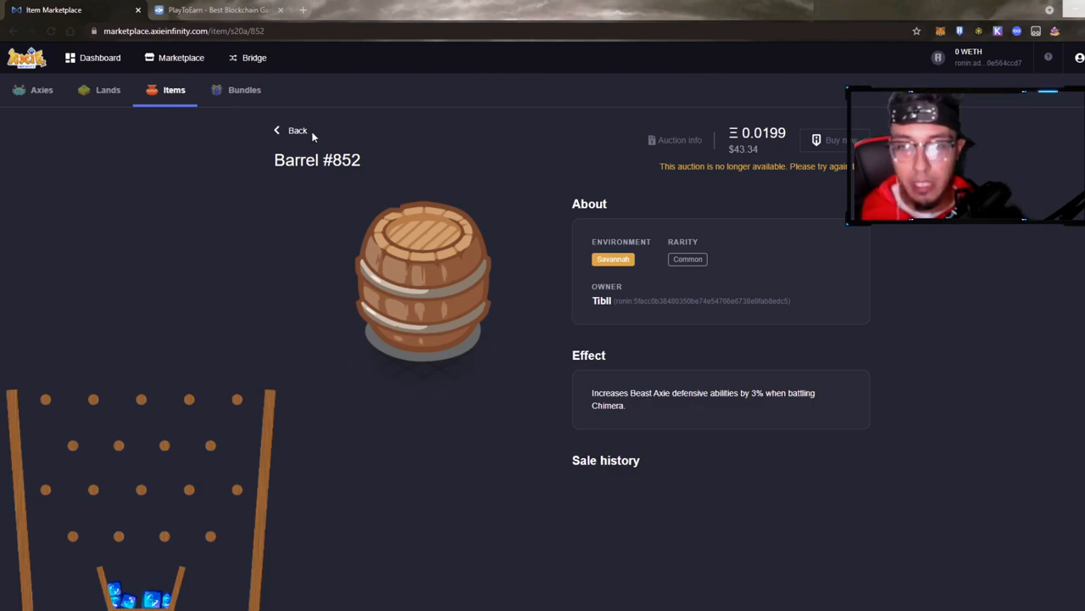
Review Paper Propeller #586's unavailable listing, then Cactus #305's Plant critical-strike effect and 0.039 price.
{"action": "left_click", "coordinate": [285, 128]}
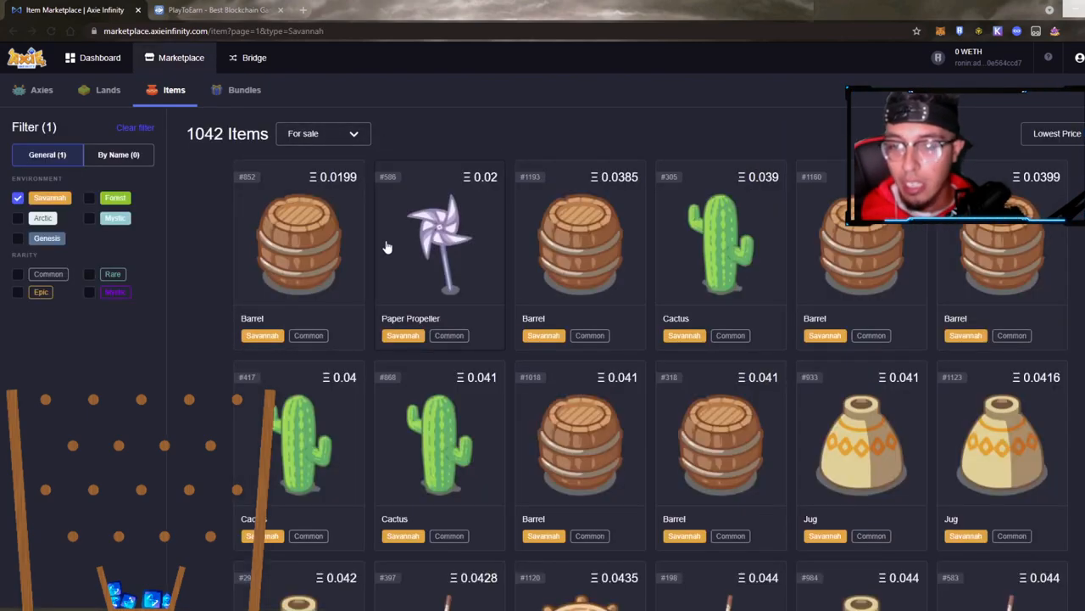
{"action": "left_click", "coordinate": [439, 245]}
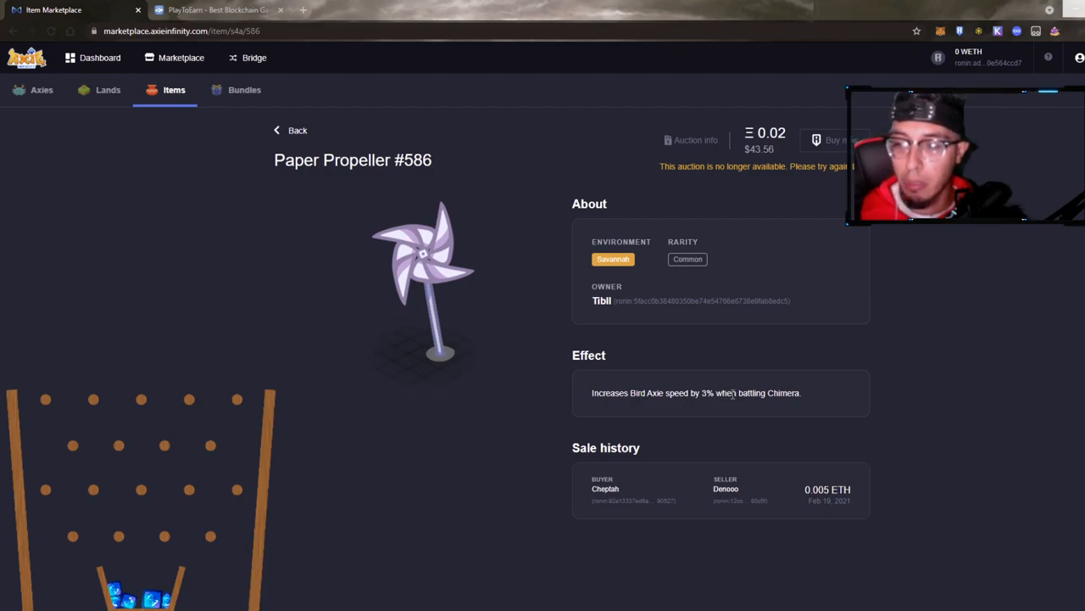
{"action": "mouse_move", "coordinate": [273, 67]}
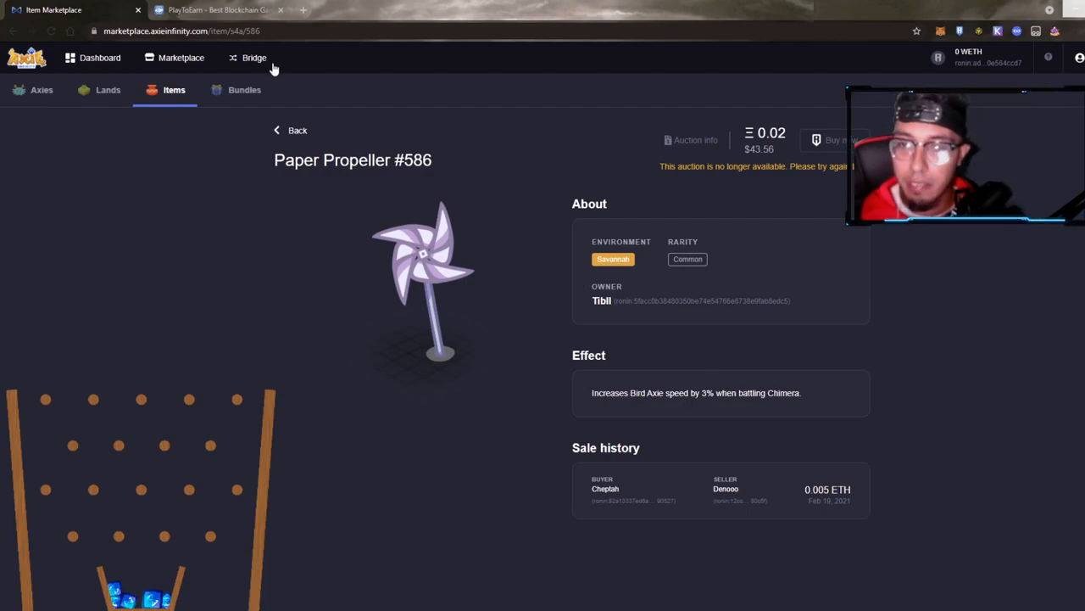
{"action": "left_click", "coordinate": [299, 129]}
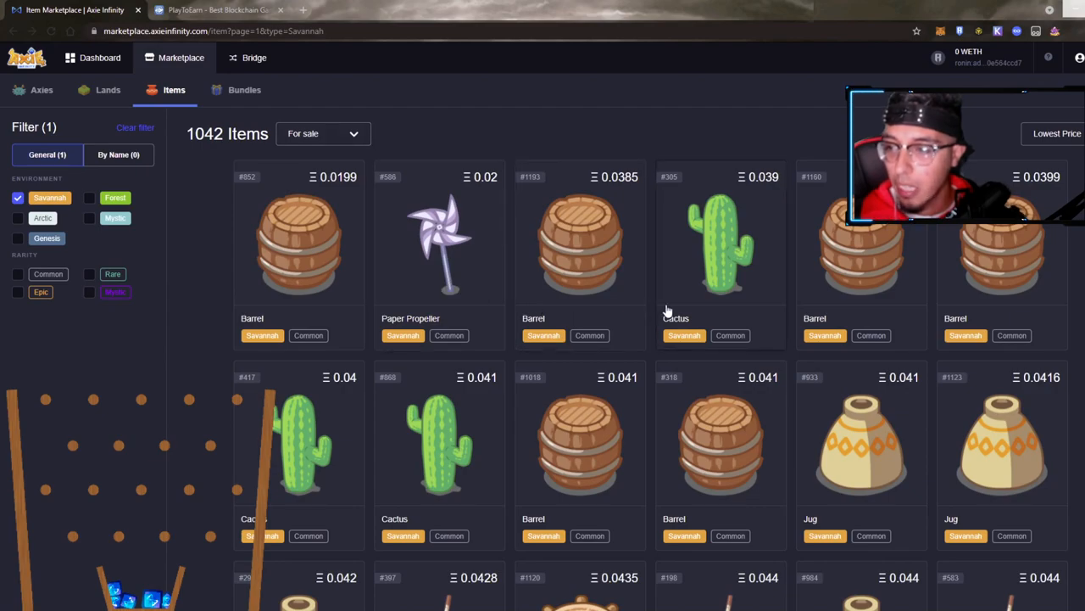
{"action": "left_click", "coordinate": [719, 244]}
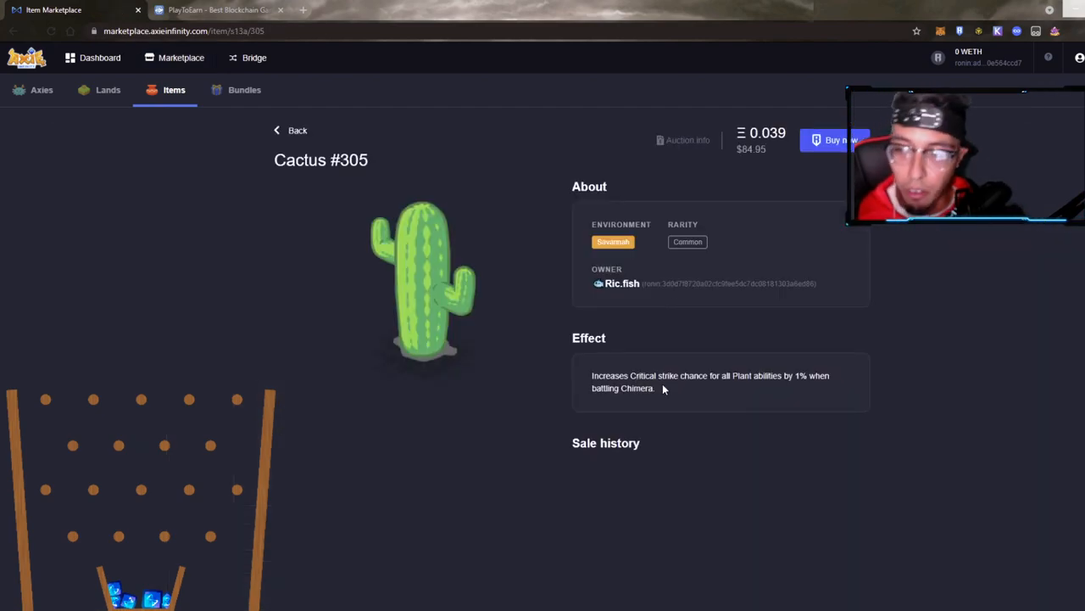
{"action": "mouse_move", "coordinate": [814, 392]}
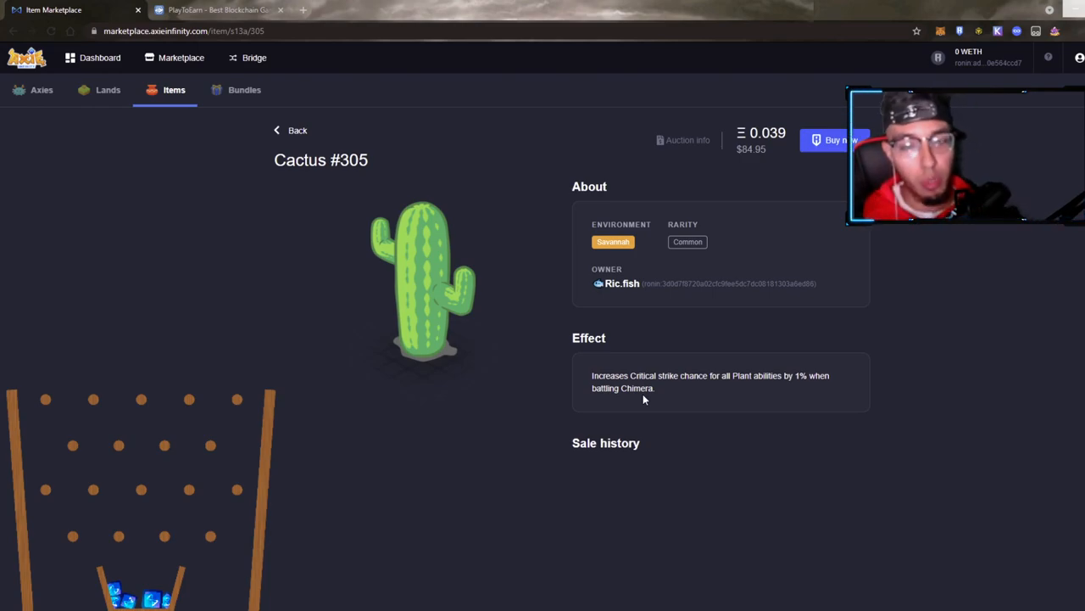
{"action": "mouse_move", "coordinate": [789, 403]}
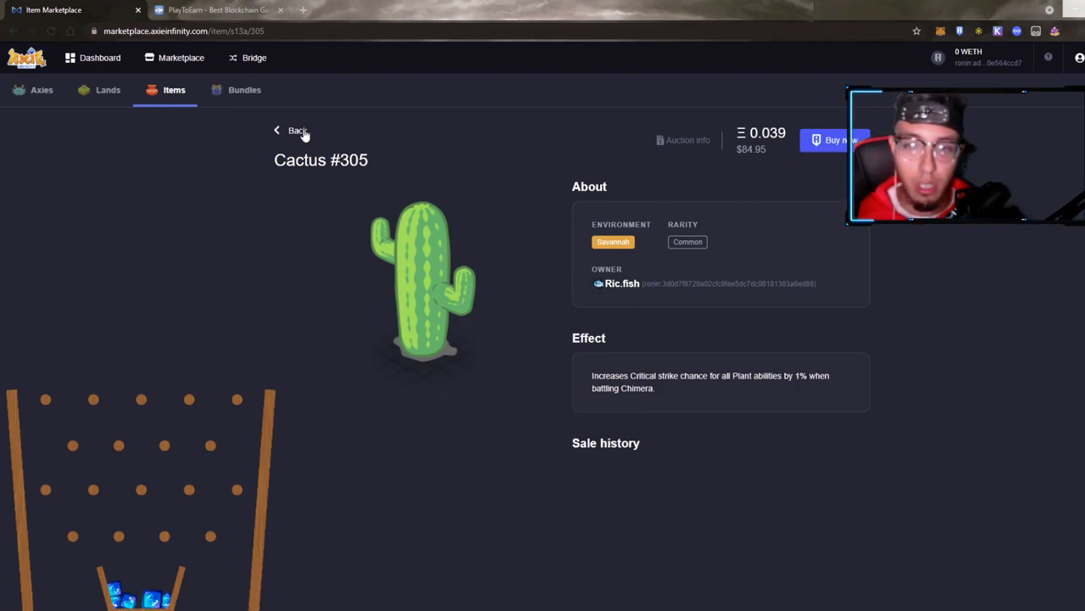
View Jug #933's Aquatic Axie speed effect and 0.041 price, then return to the Savannah list.
{"action": "left_click", "coordinate": [296, 129]}
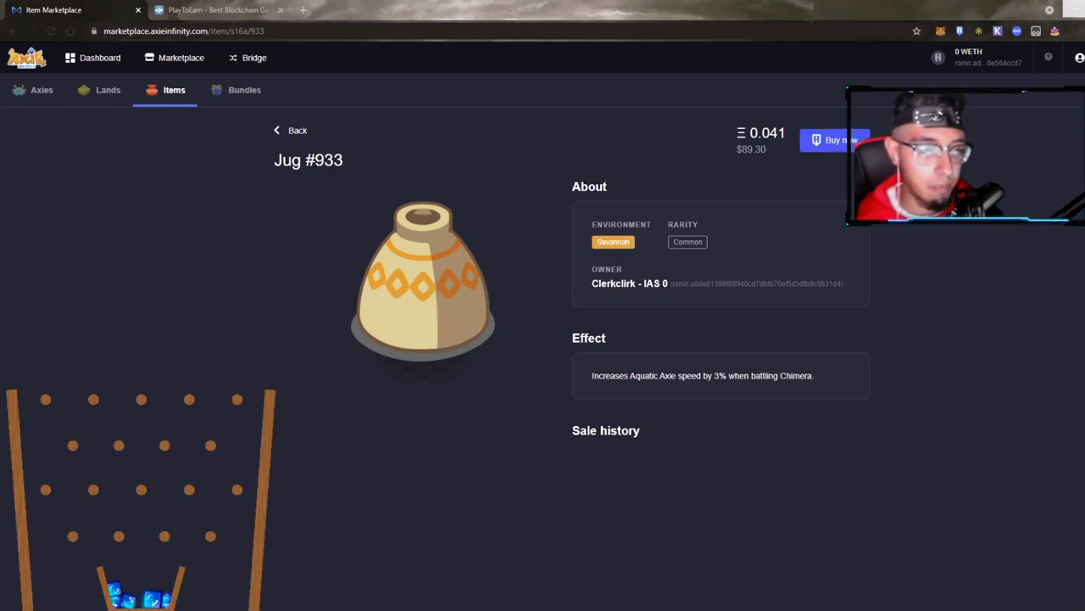
{"action": "mouse_move", "coordinate": [662, 390]}
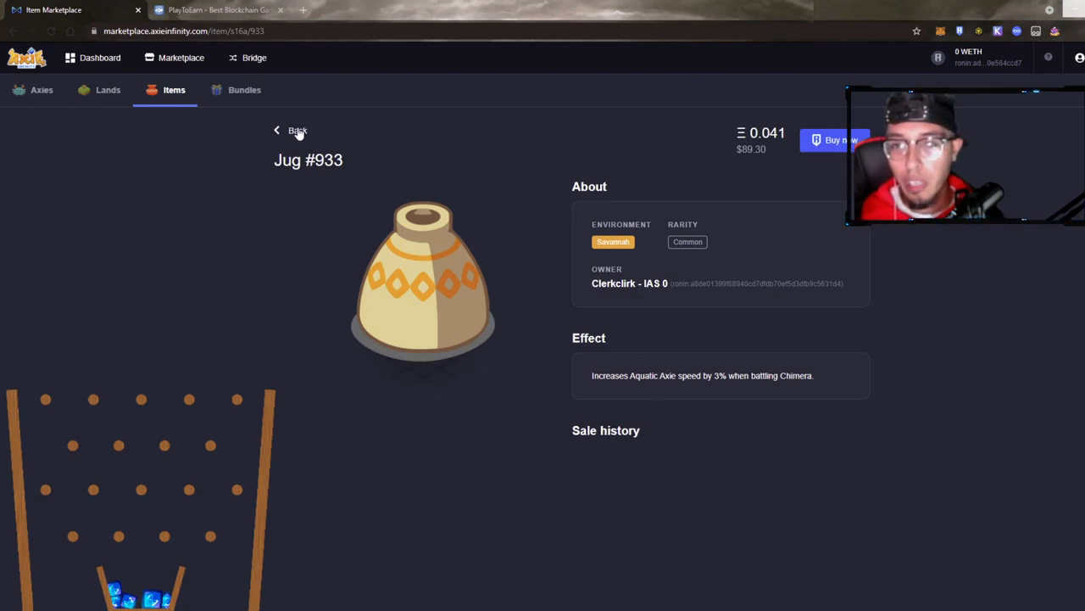
{"action": "left_click", "coordinate": [299, 129]}
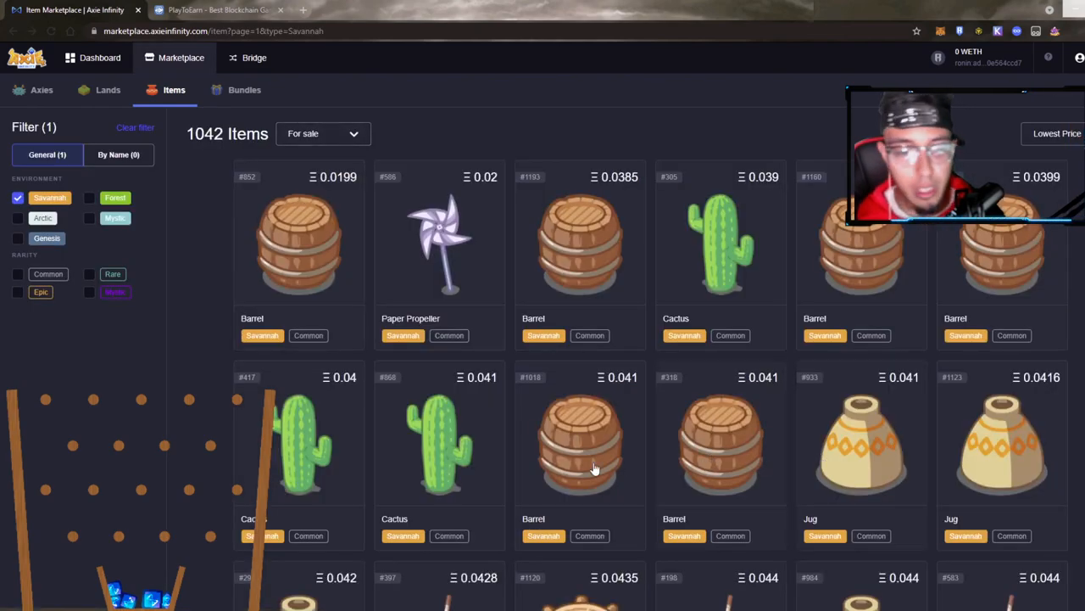
View Tribal Spear #397's Savannah attack effect, 0.0428 price and sale history.
{"action": "left_click", "coordinate": [299, 246]}
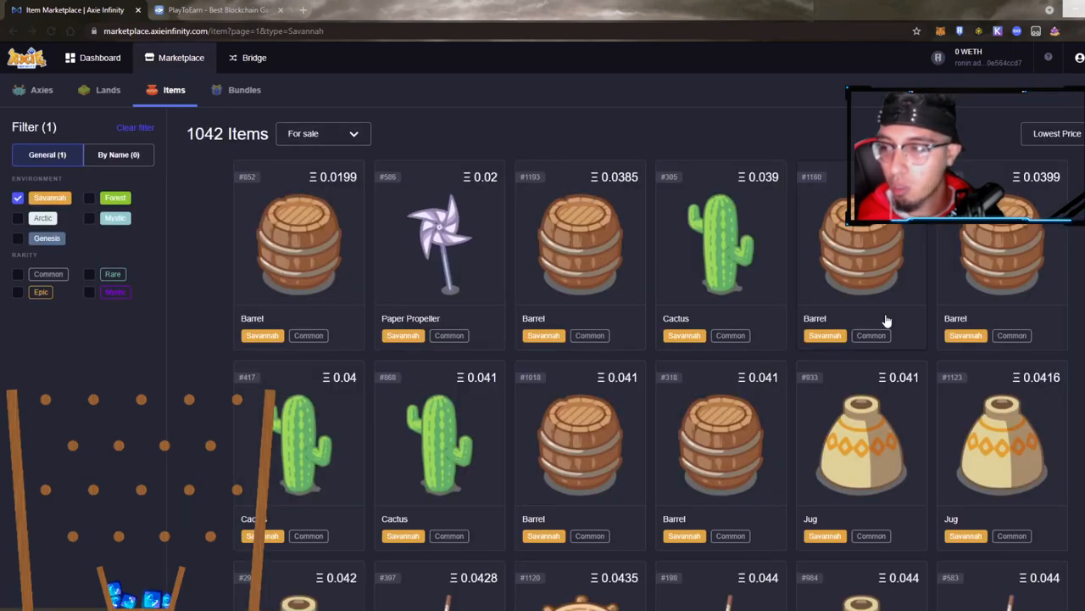
{"action": "scroll", "scroll_direction": "down", "scroll_amount": 3}
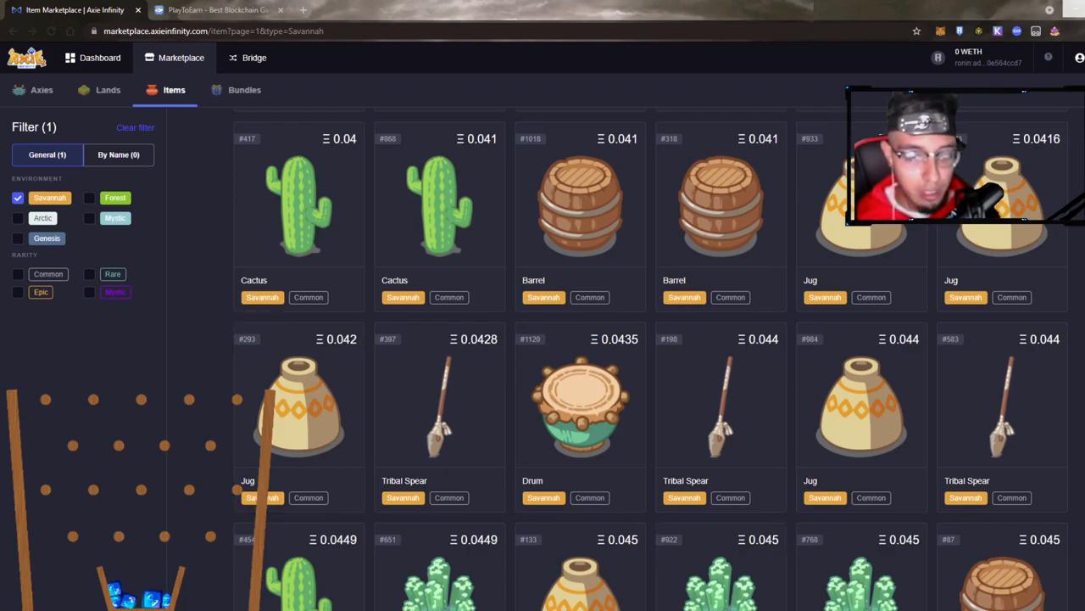
{"action": "mouse_move", "coordinate": [390, 431]}
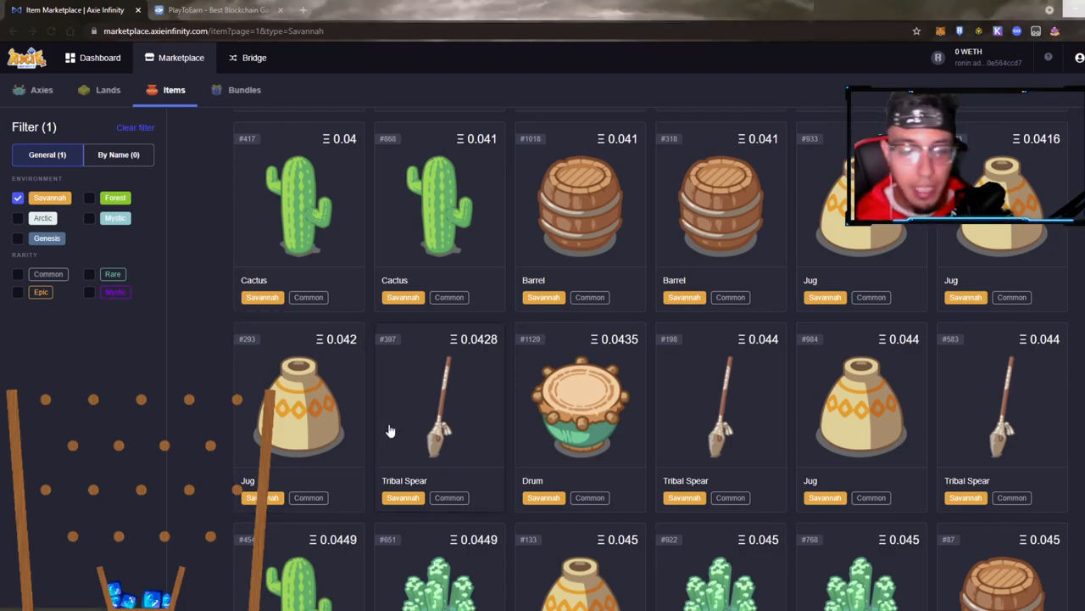
{"action": "left_click", "coordinate": [439, 399]}
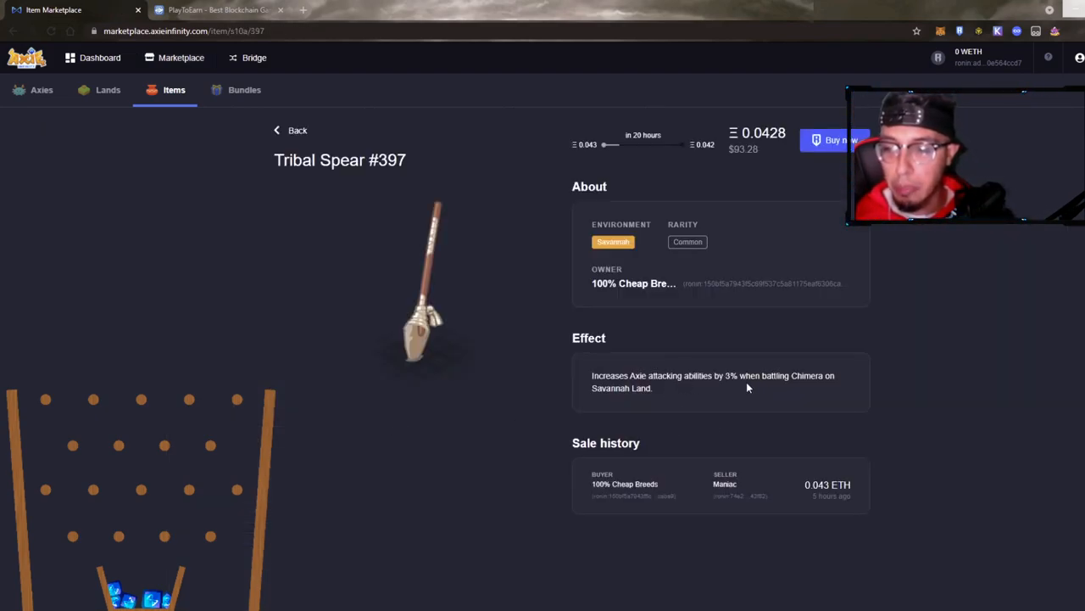
{"action": "mouse_move", "coordinate": [631, 401]}
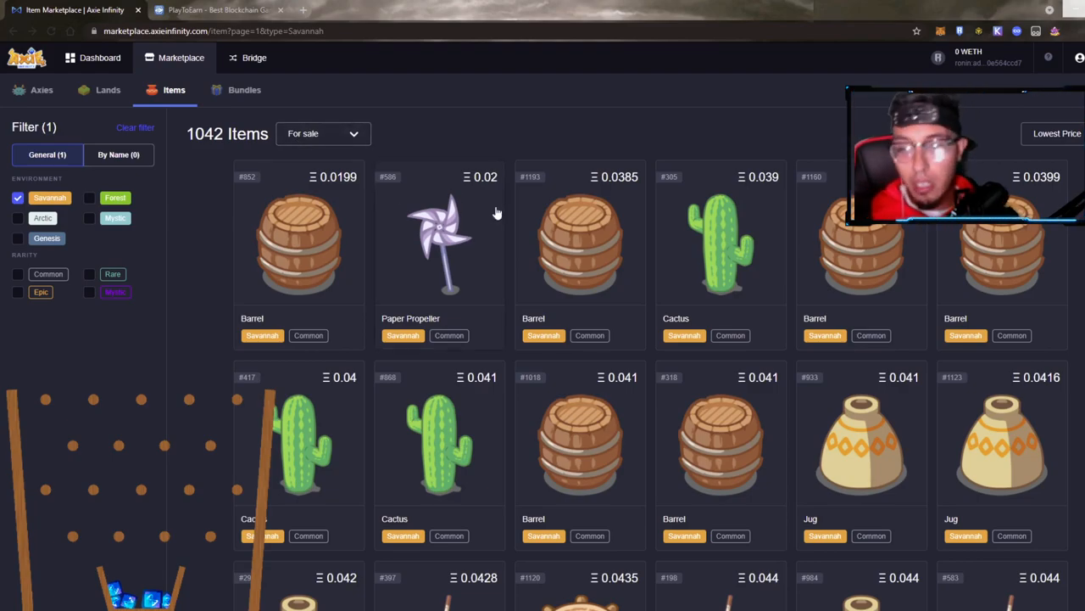
View Moon Crystal #651's Reptile defense effect and 0.0449 price, then return to the Savannah list.
{"action": "scroll", "scroll_direction": "down", "scroll_amount": 3}
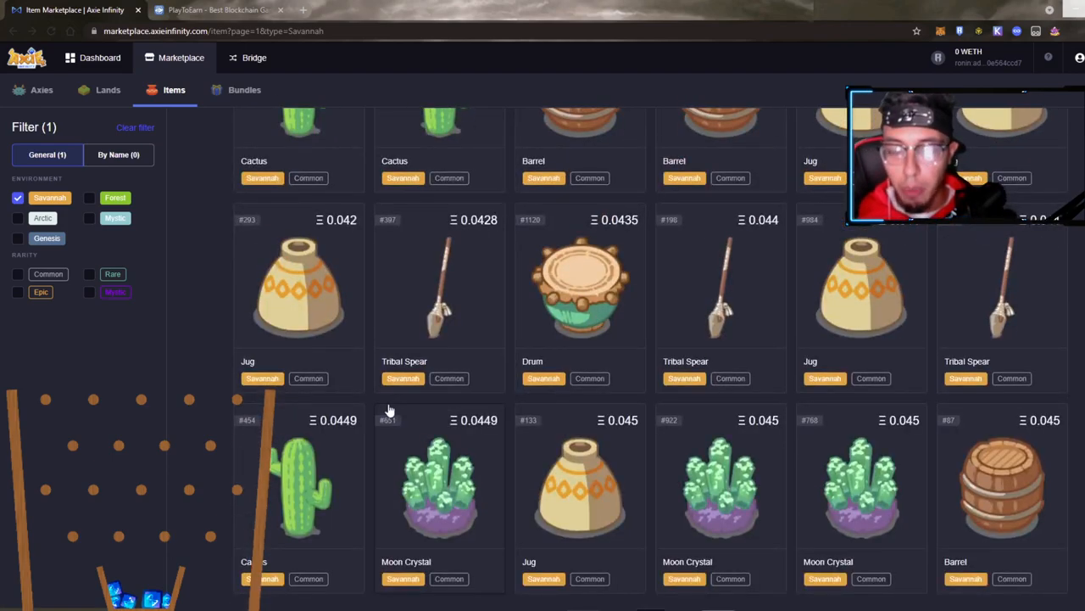
{"action": "mouse_move", "coordinate": [448, 502]}
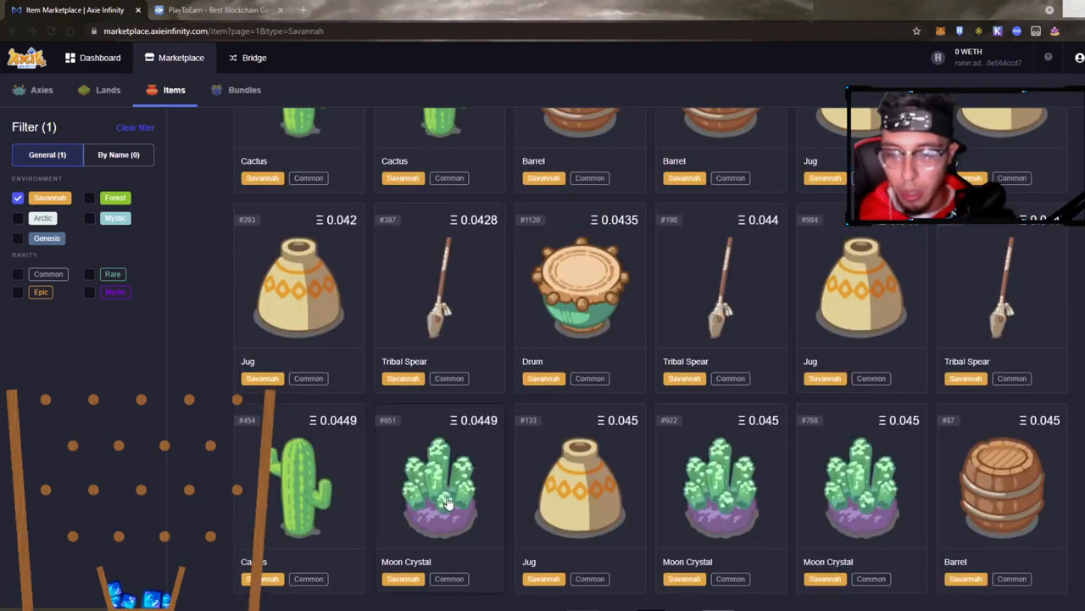
{"action": "left_click", "coordinate": [439, 489]}
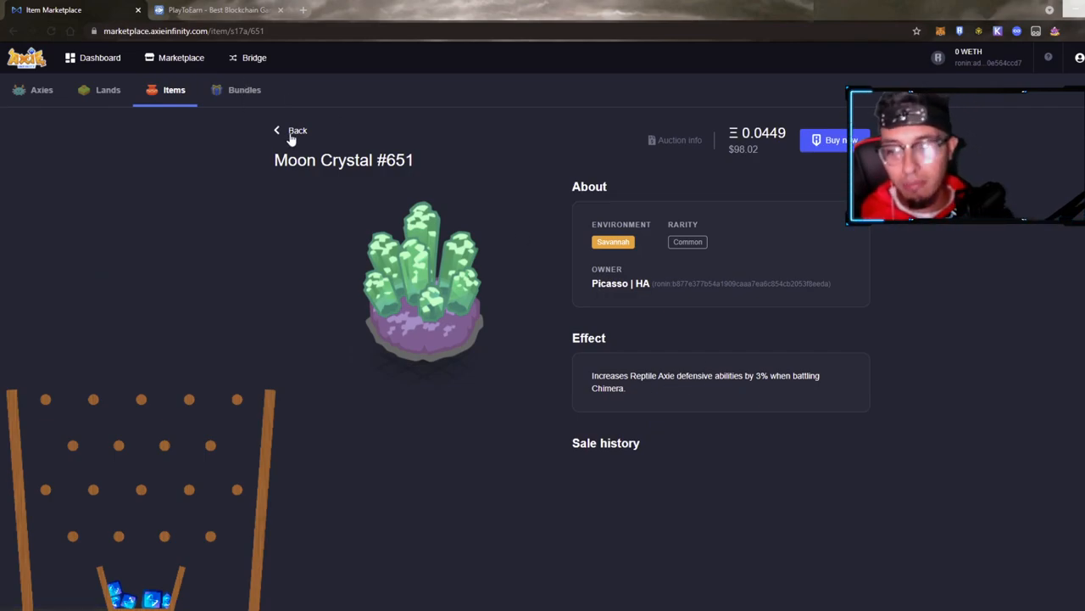
{"action": "left_click", "coordinate": [286, 130]}
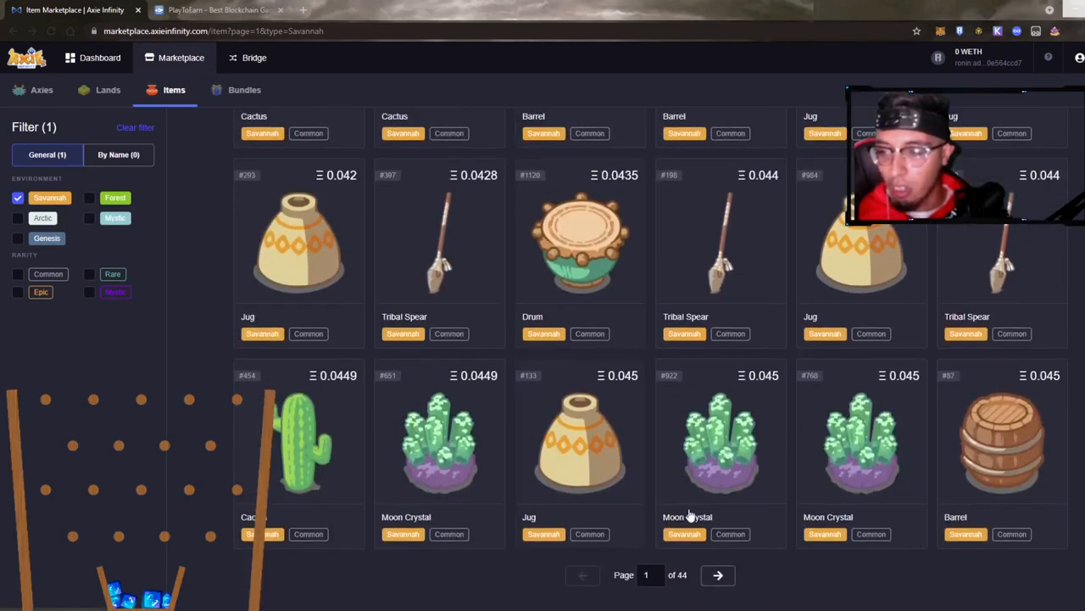
{"action": "left_click", "coordinate": [720, 441]}
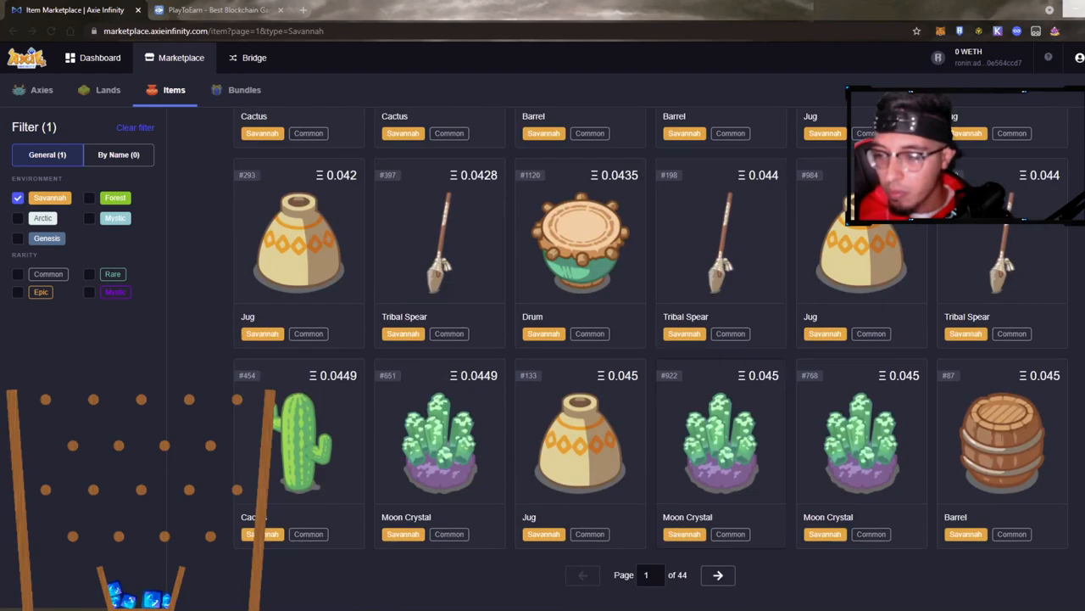
{"action": "left_click", "coordinate": [717, 575]}
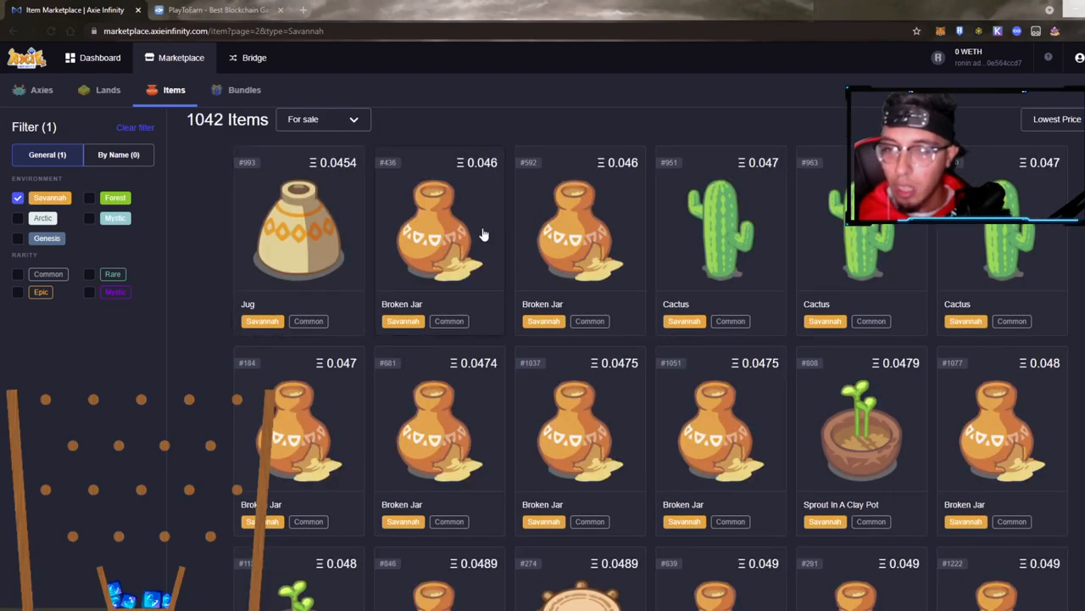
{"action": "left_click", "coordinate": [439, 229]}
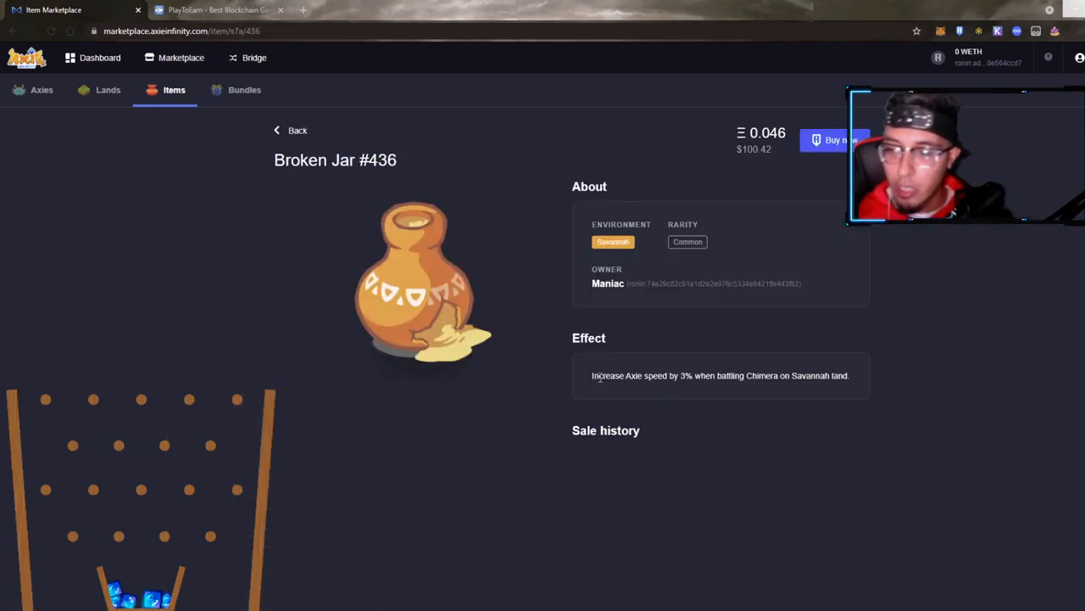
{"action": "mouse_move", "coordinate": [739, 387]}
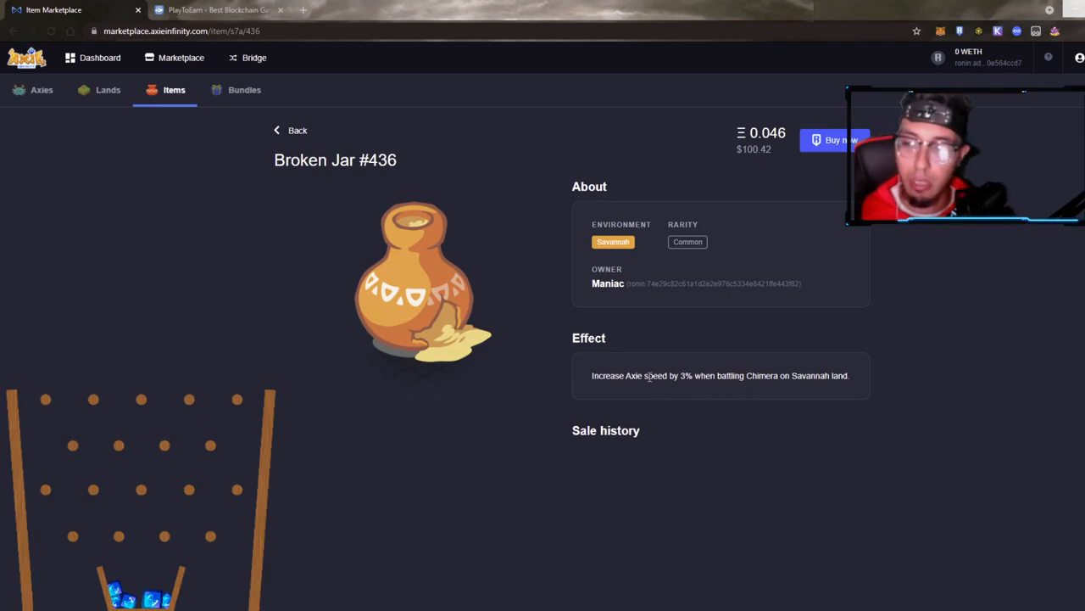
{"action": "mouse_move", "coordinate": [697, 373]}
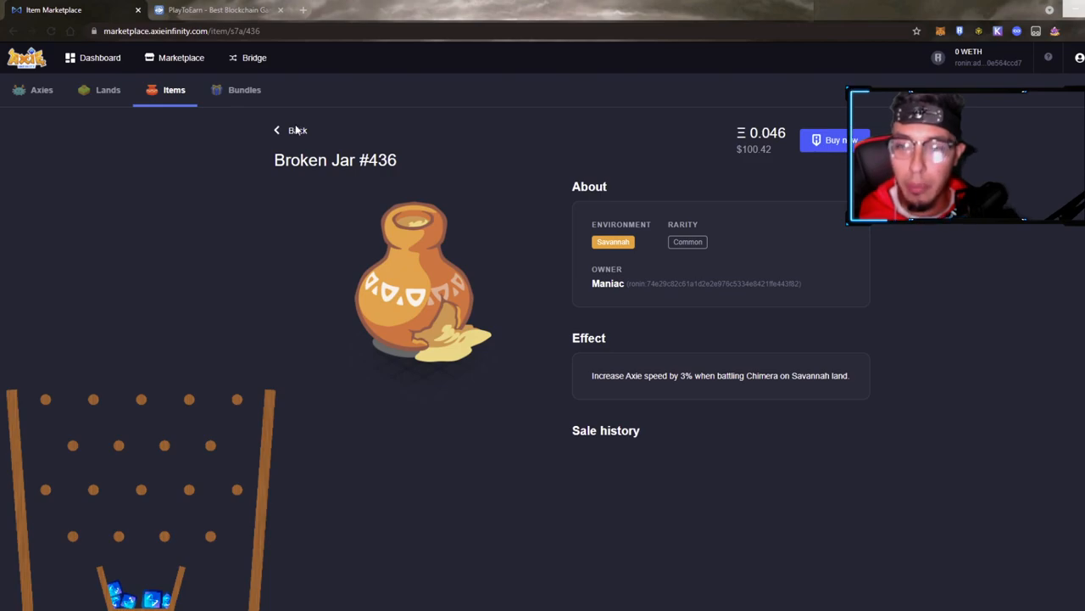
{"action": "left_click", "coordinate": [290, 129]}
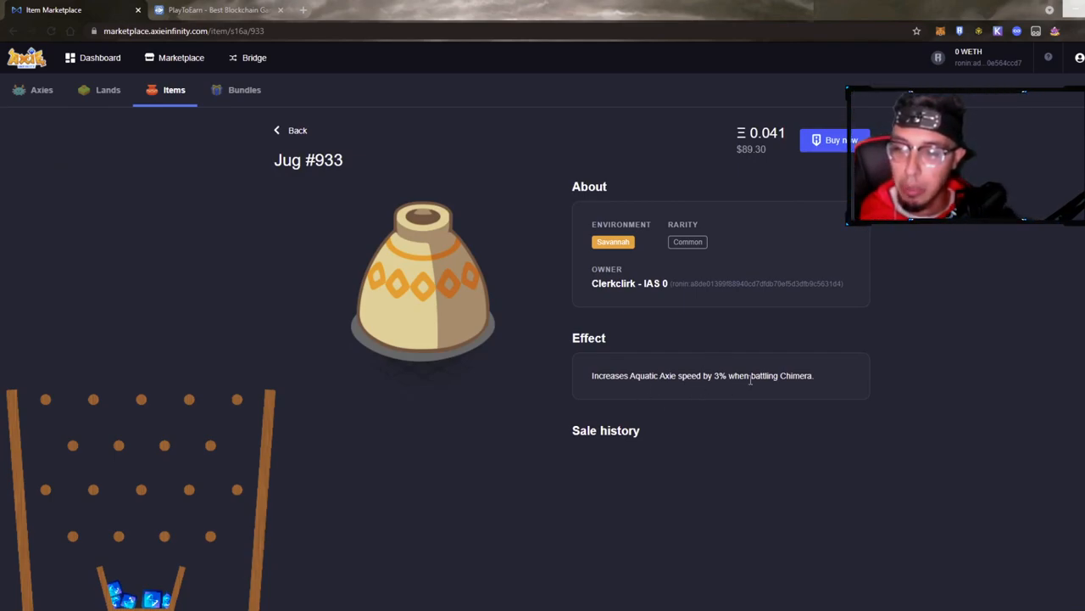
{"action": "left_click", "coordinate": [290, 128]}
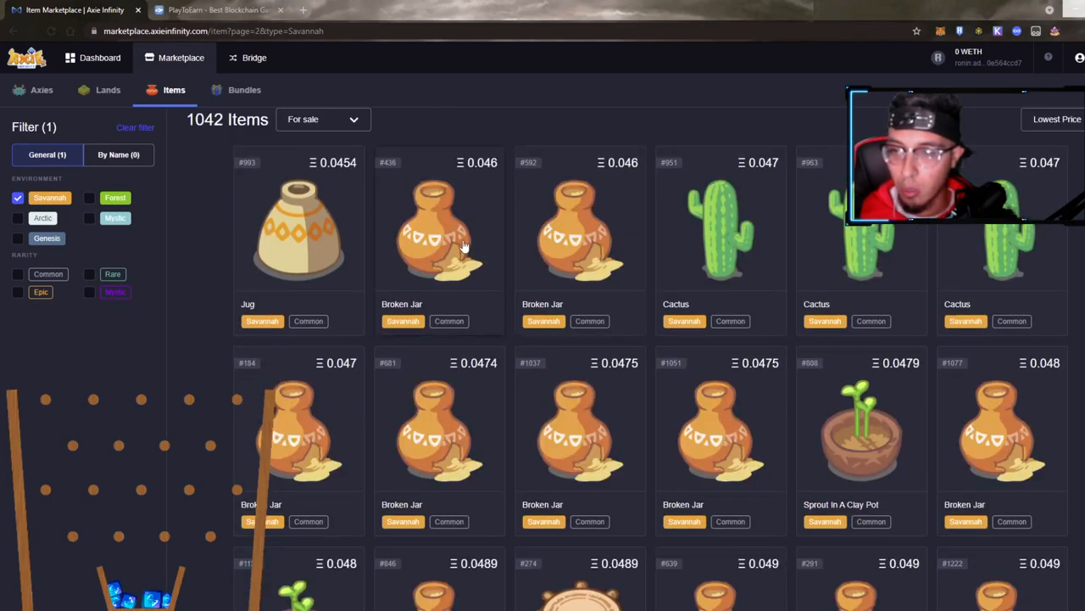
{"action": "left_click", "coordinate": [438, 229]}
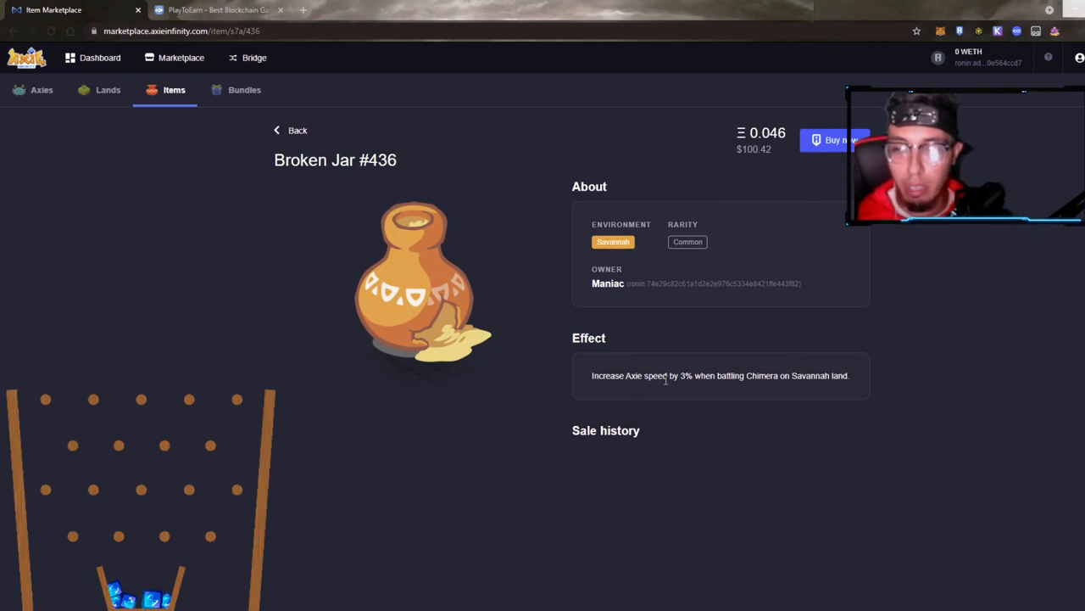
{"action": "mouse_move", "coordinate": [270, 170]}
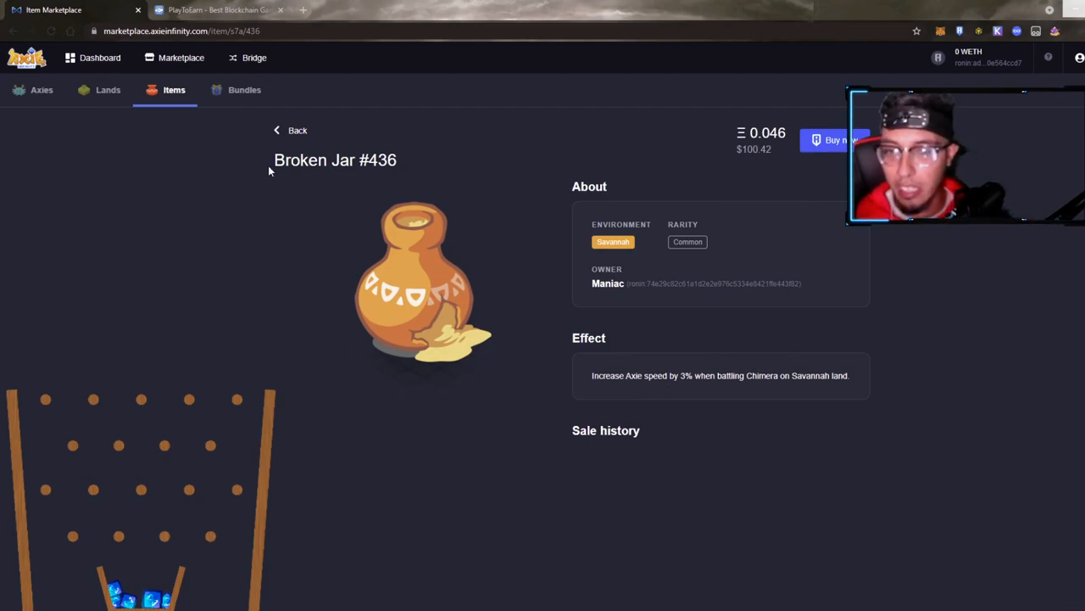
{"action": "left_click", "coordinate": [288, 129]}
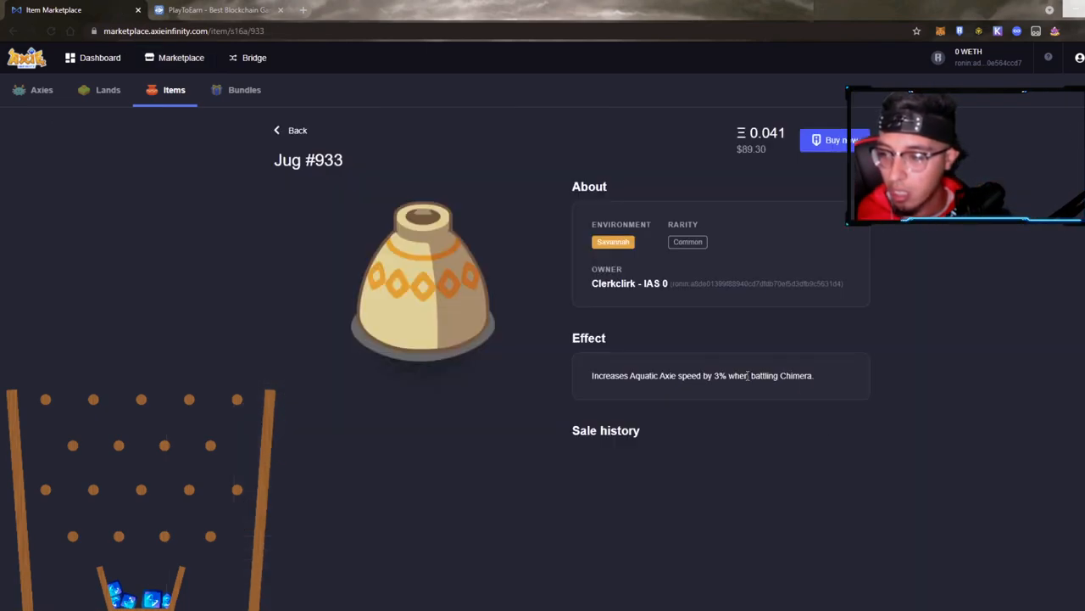
{"action": "mouse_move", "coordinate": [415, 155]}
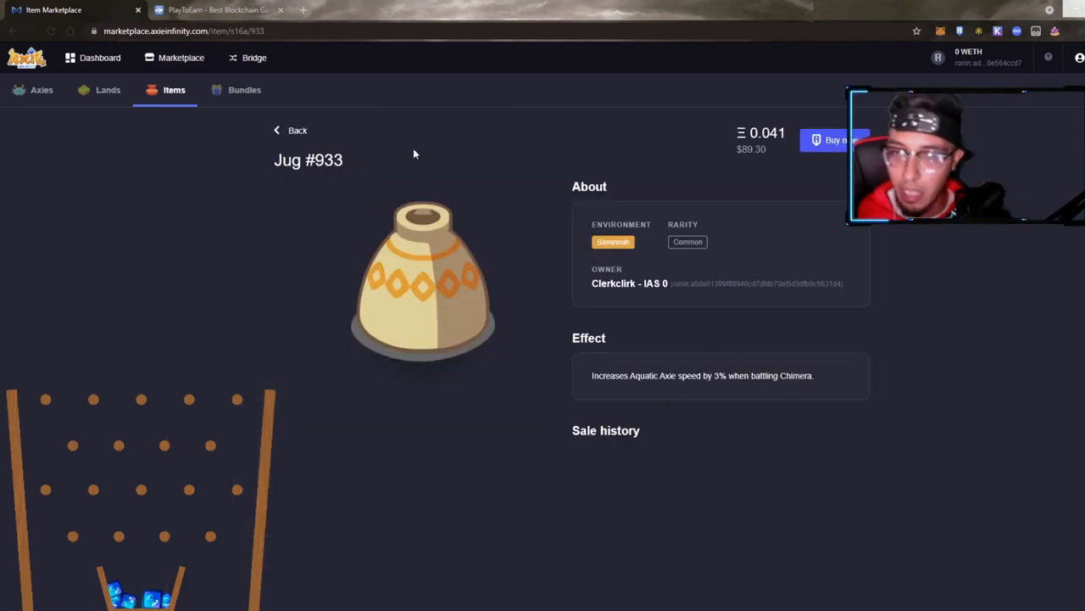
{"action": "left_click", "coordinate": [290, 129]}
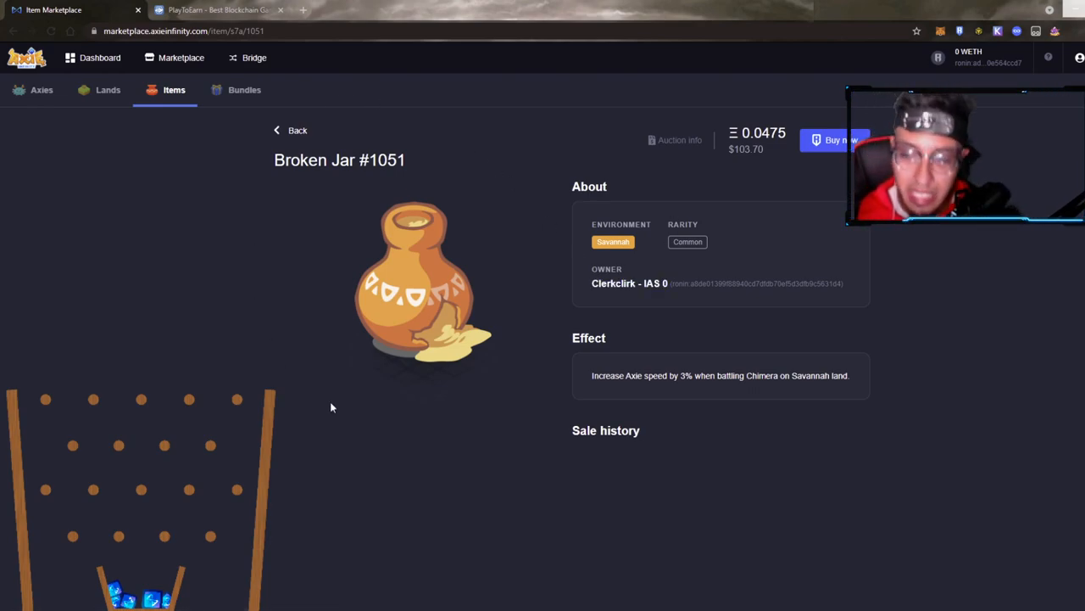
{"action": "mouse_move", "coordinate": [272, 112]}
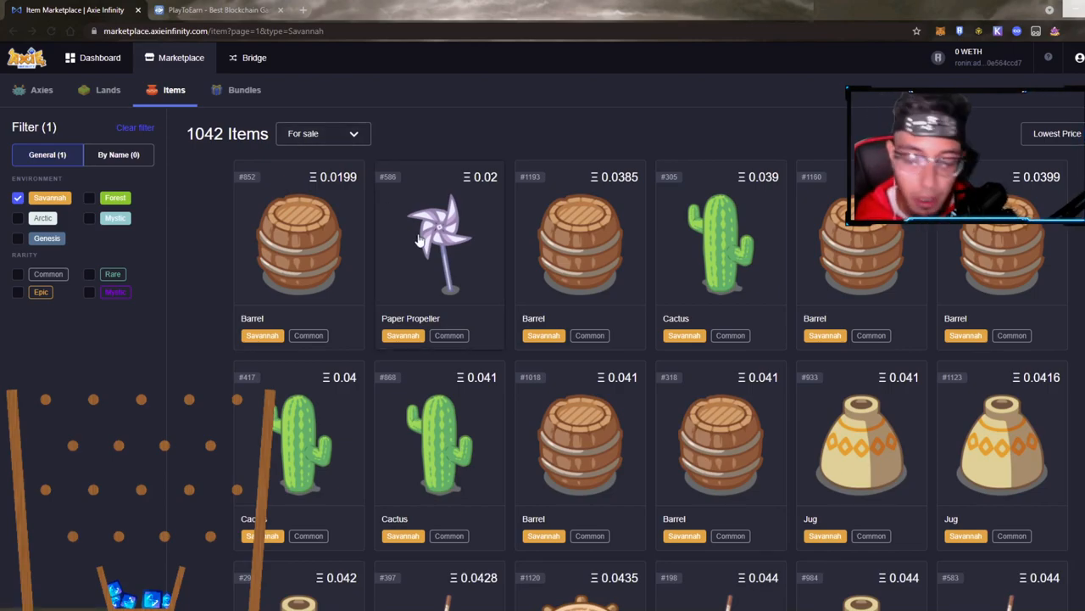
Move to the second page of Savannah items and review Broken Jar #1037.
{"action": "scroll", "scroll_direction": "down", "scroll_amount": 3}
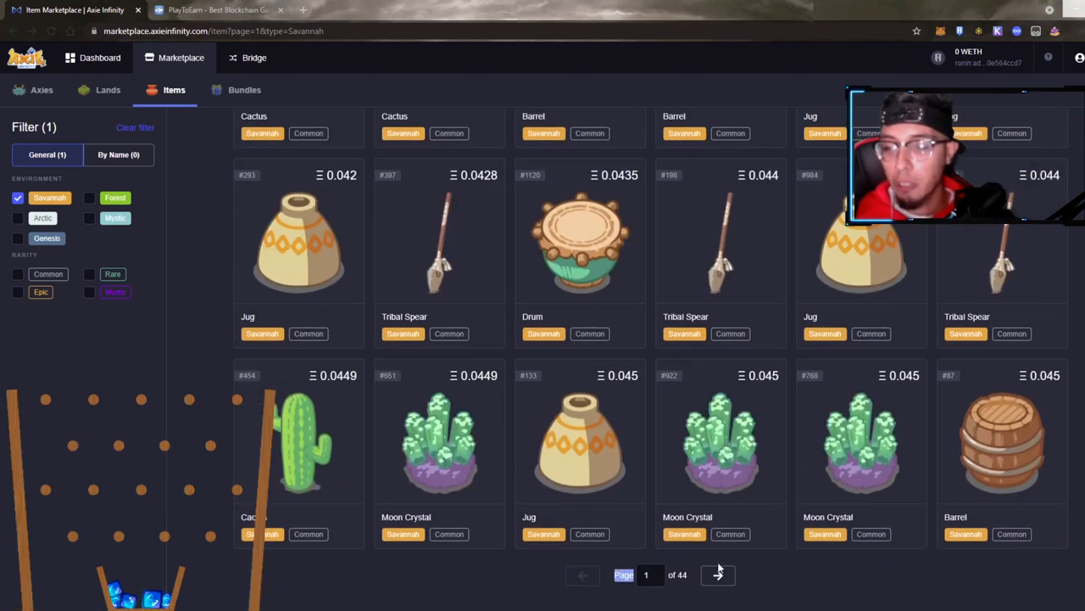
{"action": "left_click", "coordinate": [717, 574]}
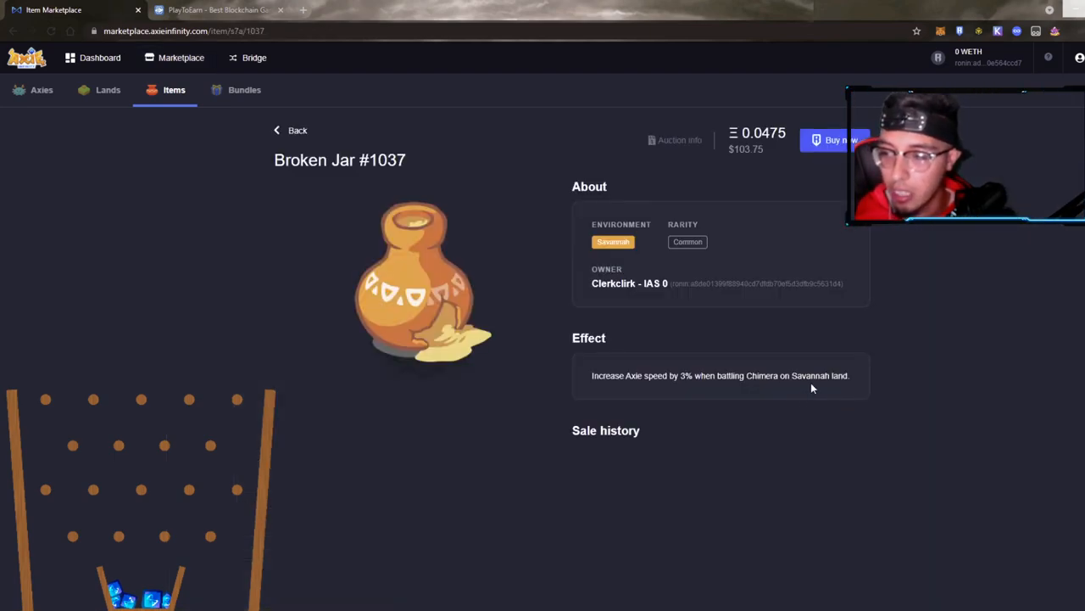
{"action": "left_click", "coordinate": [292, 129]}
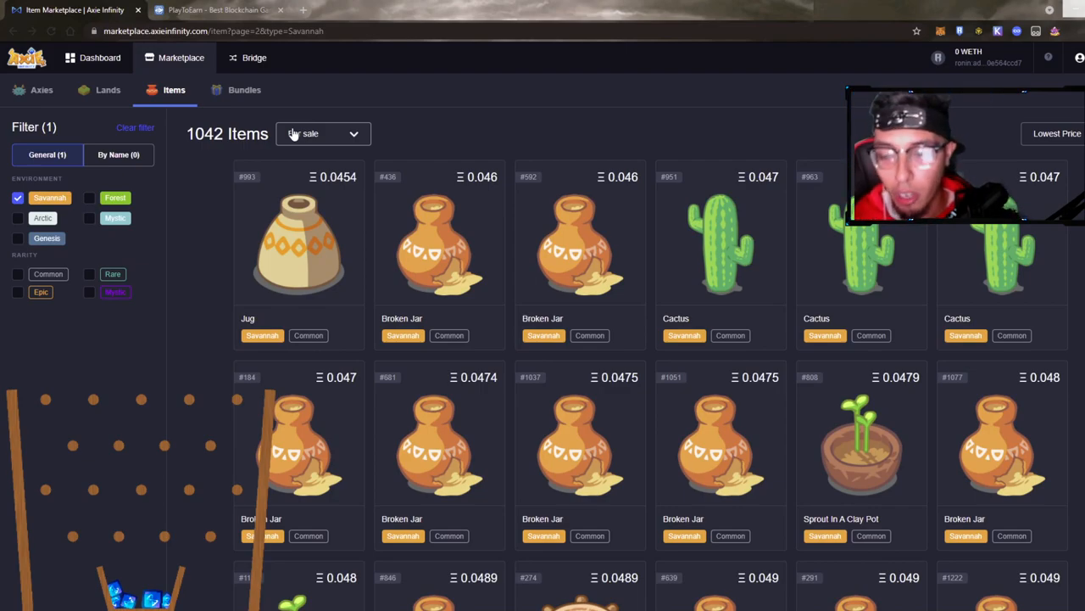
View Sprout In A Clay Pot #1120's Plant-ability HP restore effect and 0.048 price, then return to the list.
{"action": "scroll", "scroll_direction": "down", "scroll_amount": 3}
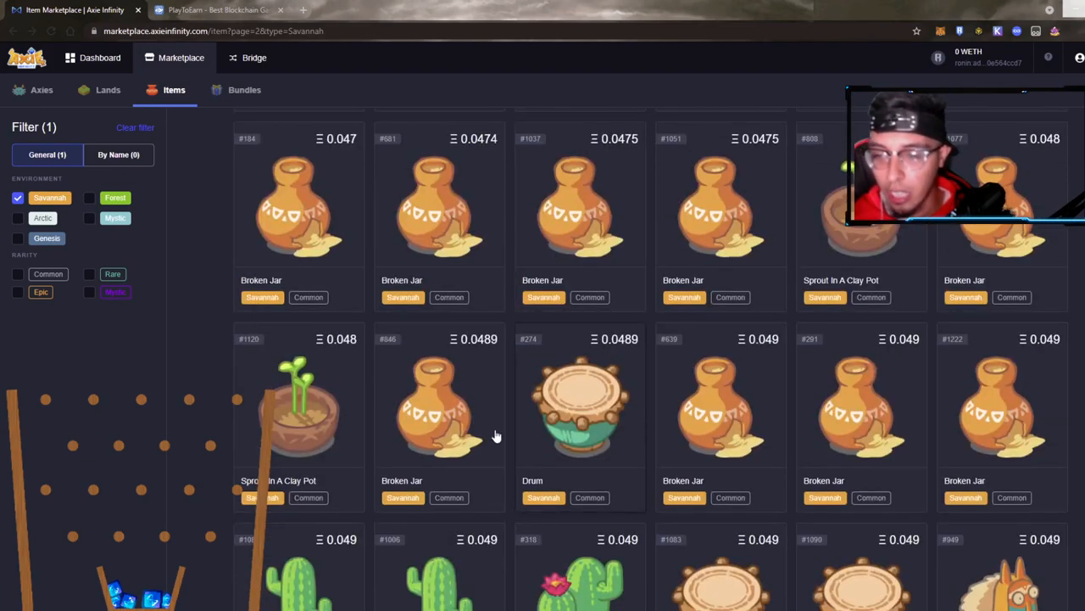
{"action": "left_click", "coordinate": [297, 398]}
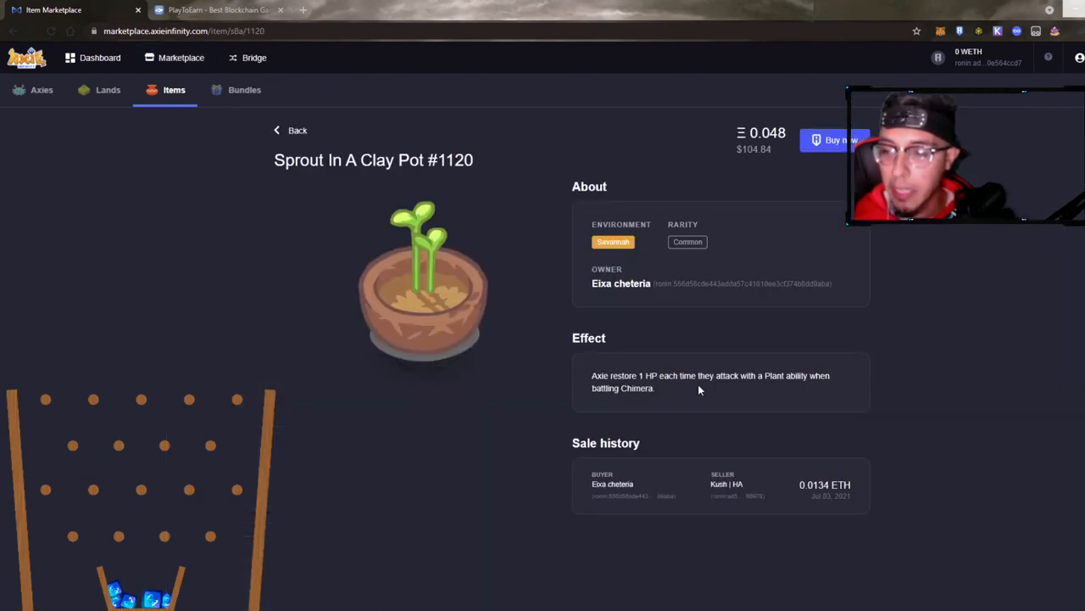
{"action": "mouse_move", "coordinate": [702, 409]}
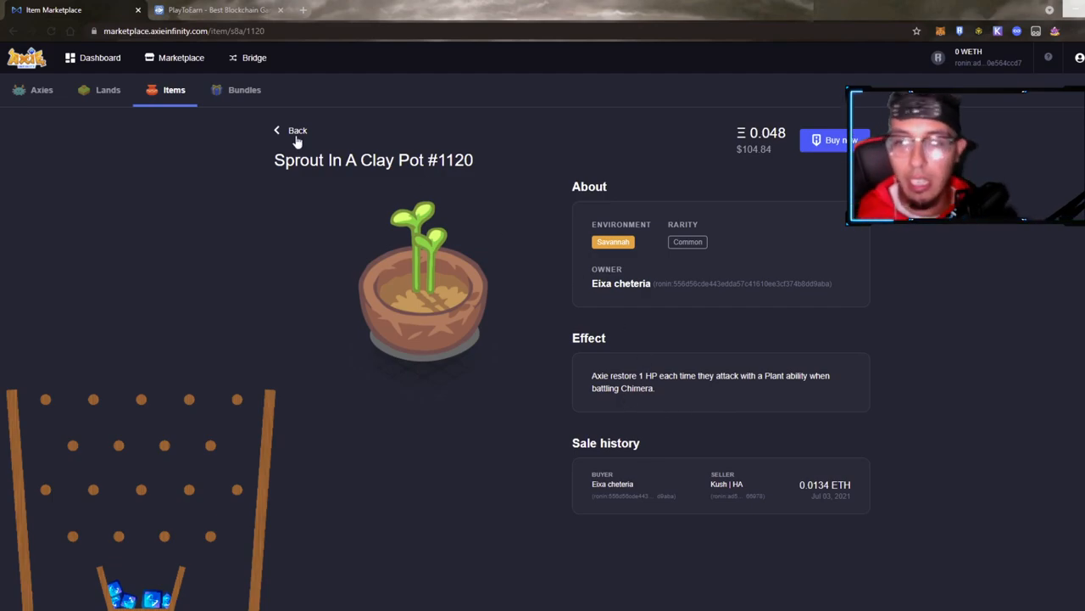
{"action": "left_click", "coordinate": [289, 129]}
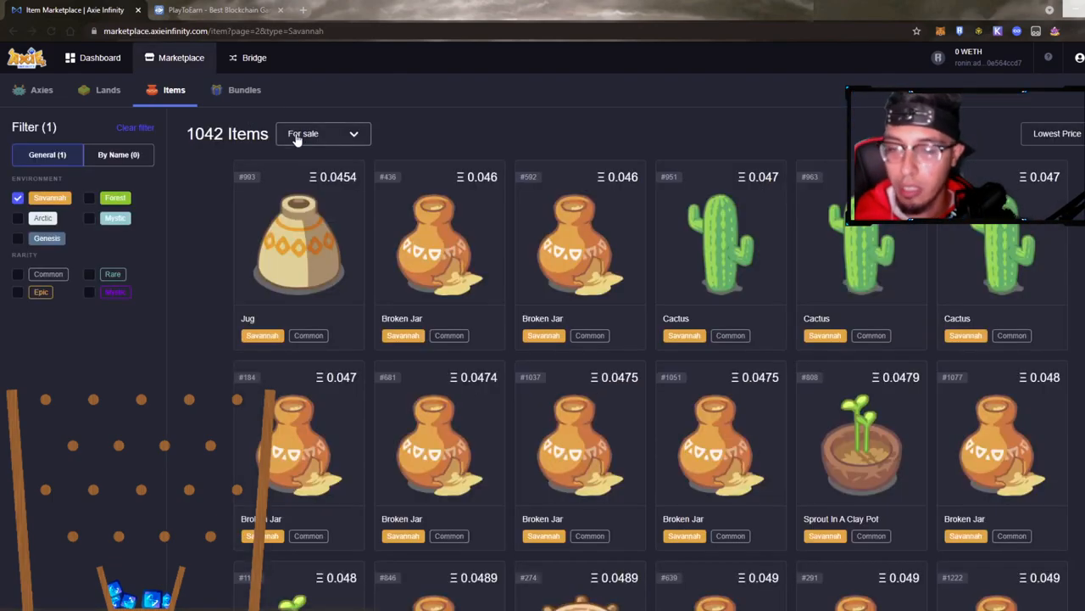
{"action": "scroll", "scroll_direction": "down", "scroll_amount": 3}
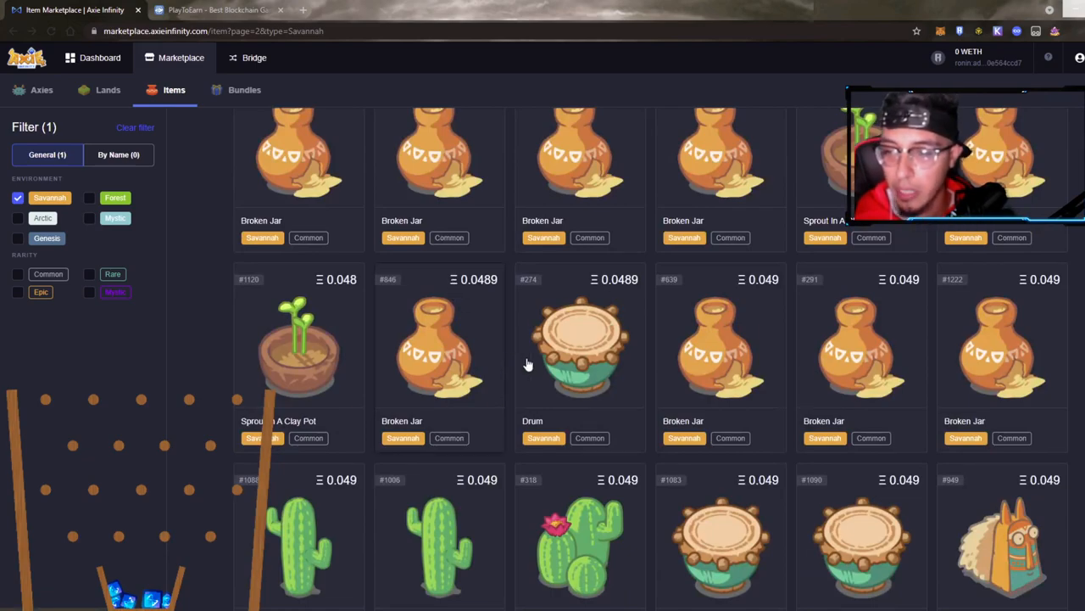
View Cactus and friends #318's Rare Plant critical-strike boost and 0.049 price, then return to the 1042-item list.
{"action": "left_click", "coordinate": [580, 342]}
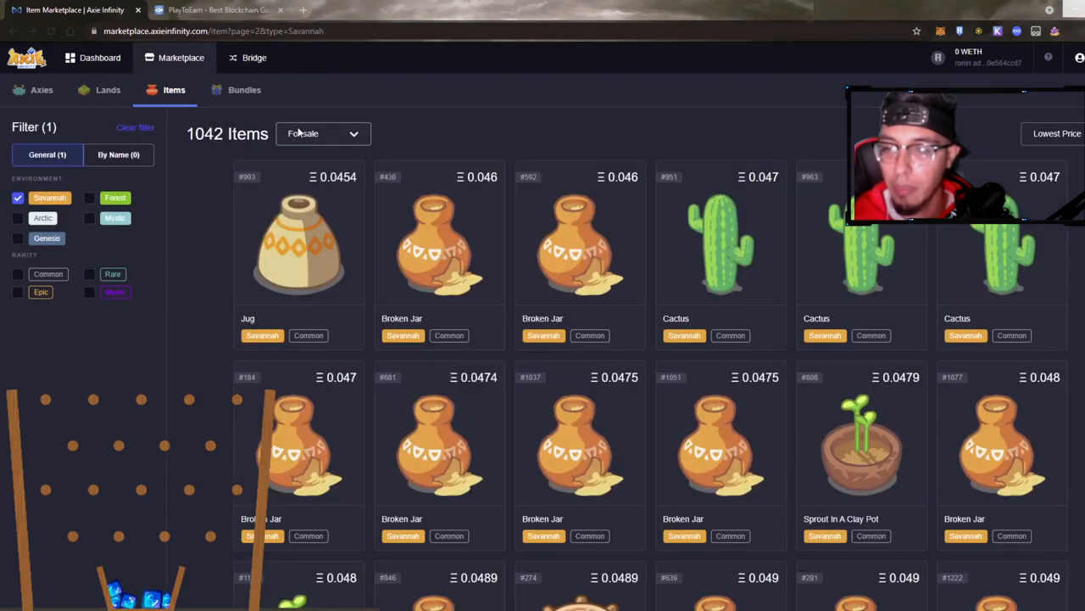
{"action": "scroll", "scroll_direction": "down", "scroll_amount": 3}
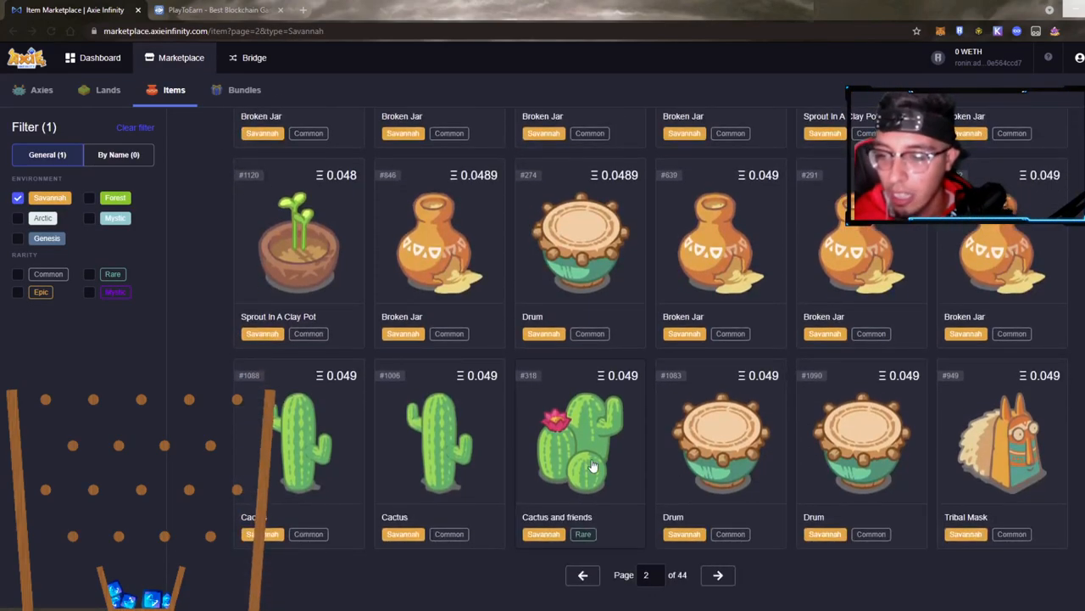
{"action": "left_click", "coordinate": [580, 441]}
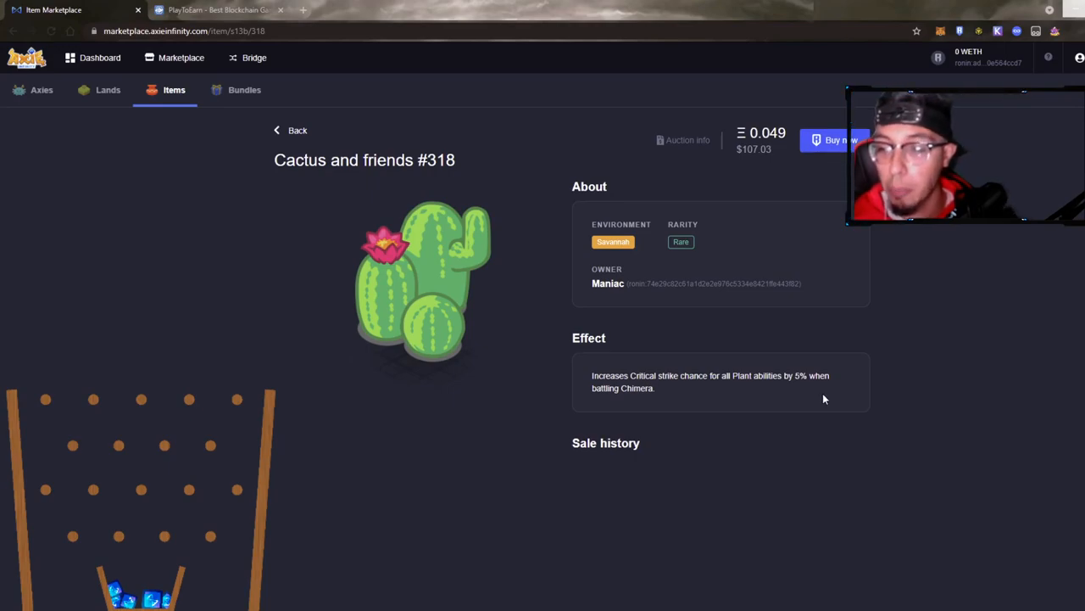
{"action": "mouse_move", "coordinate": [634, 412]}
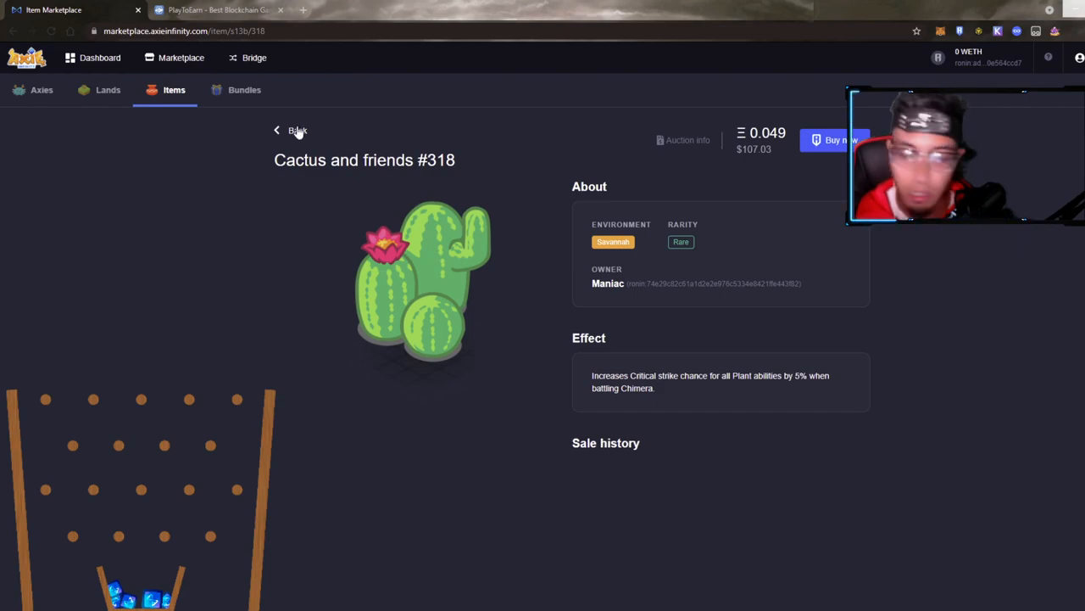
{"action": "left_click", "coordinate": [292, 129]}
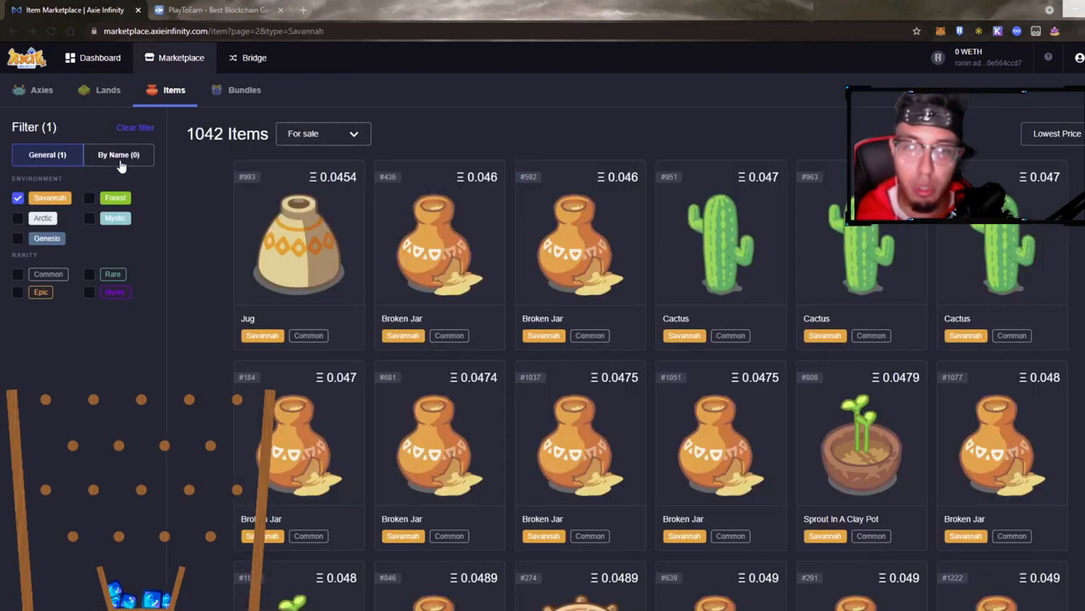
View Tribal Mask #949's Beast Axie morale boost and 0.049 price, then return to the Savannah list.
{"action": "scroll", "scroll_direction": "down", "scroll_amount": 3}
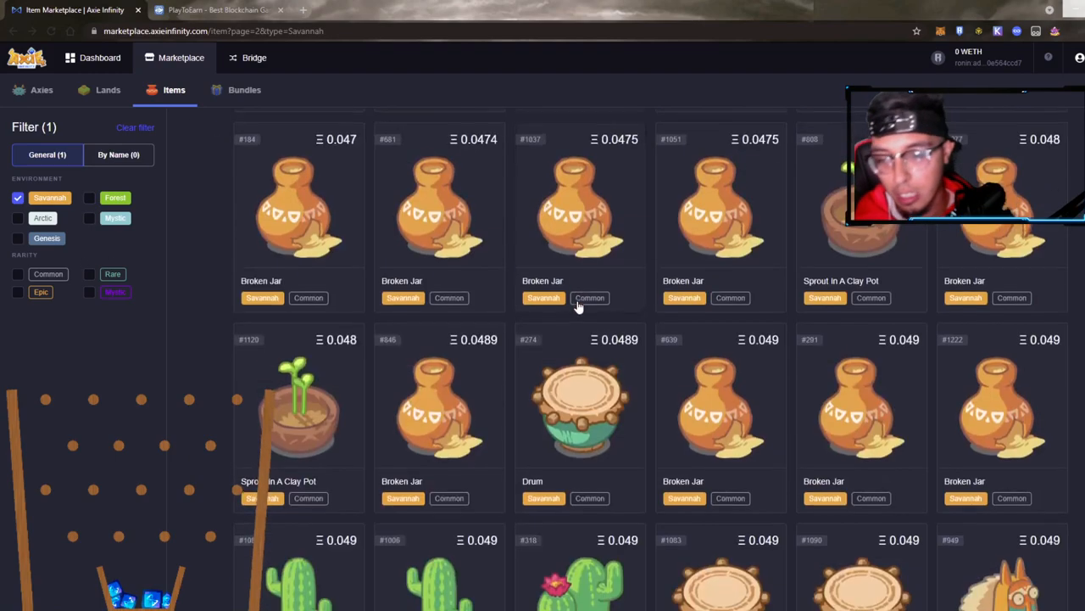
{"action": "scroll", "scroll_direction": "down", "scroll_amount": 3}
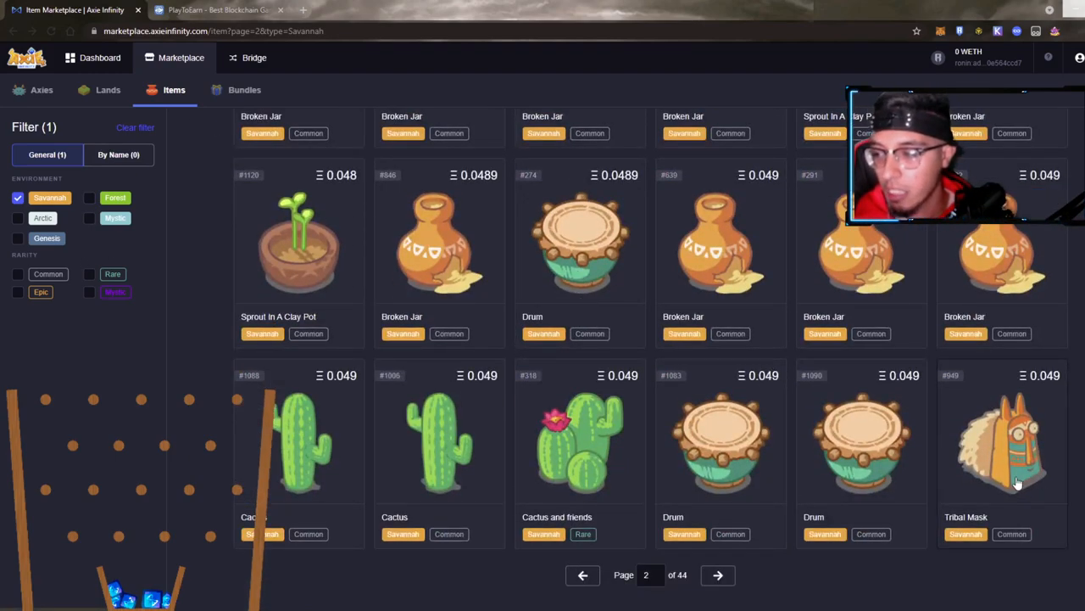
{"action": "left_click", "coordinate": [1000, 441]}
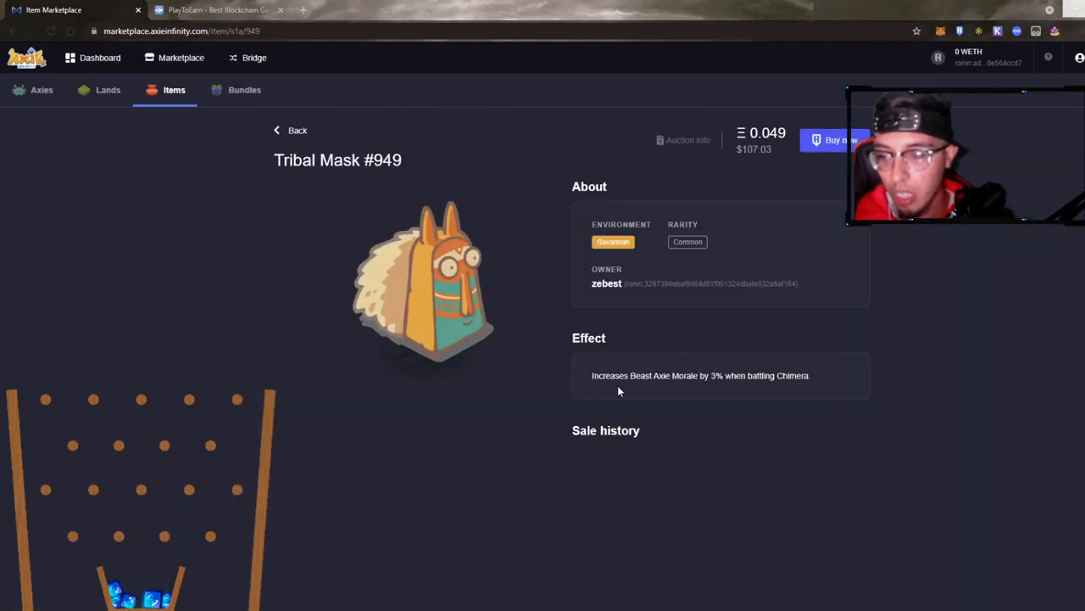
{"action": "mouse_move", "coordinate": [432, 319]}
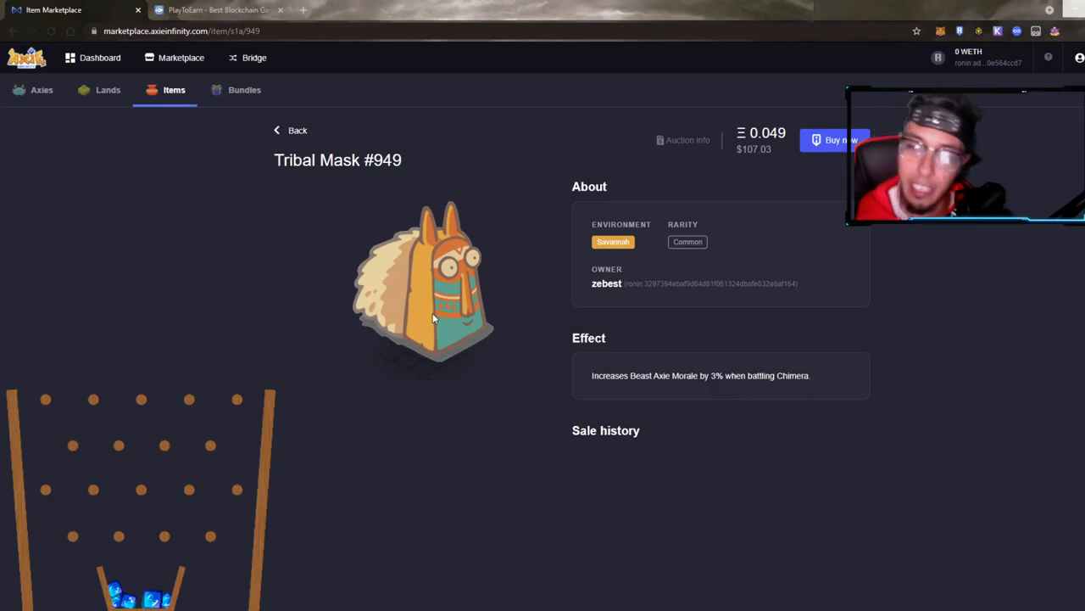
{"action": "left_click", "coordinate": [292, 129]}
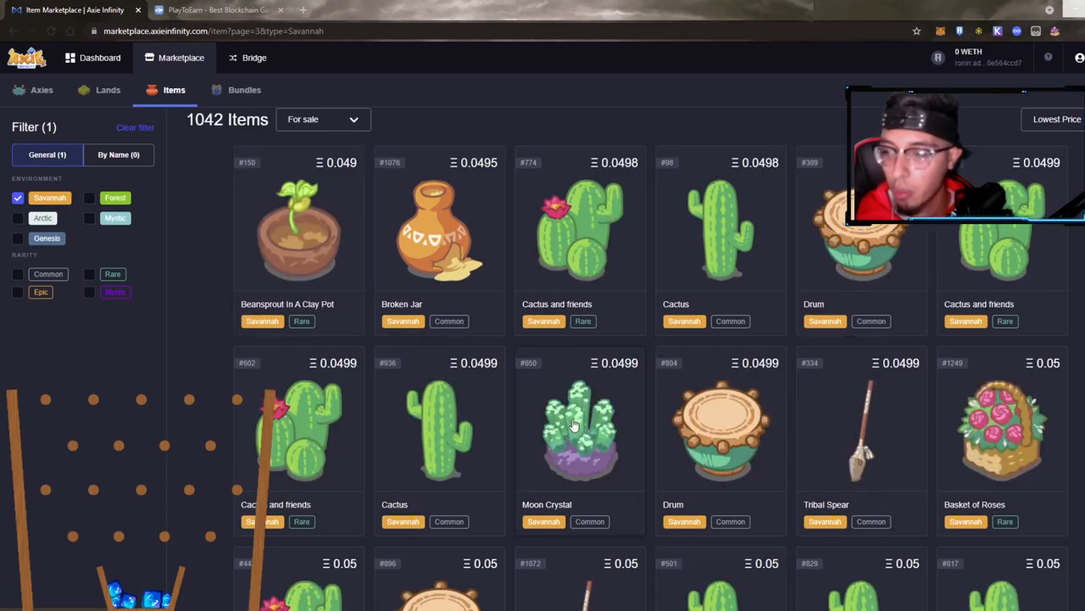
{"action": "left_click", "coordinate": [1001, 428]}
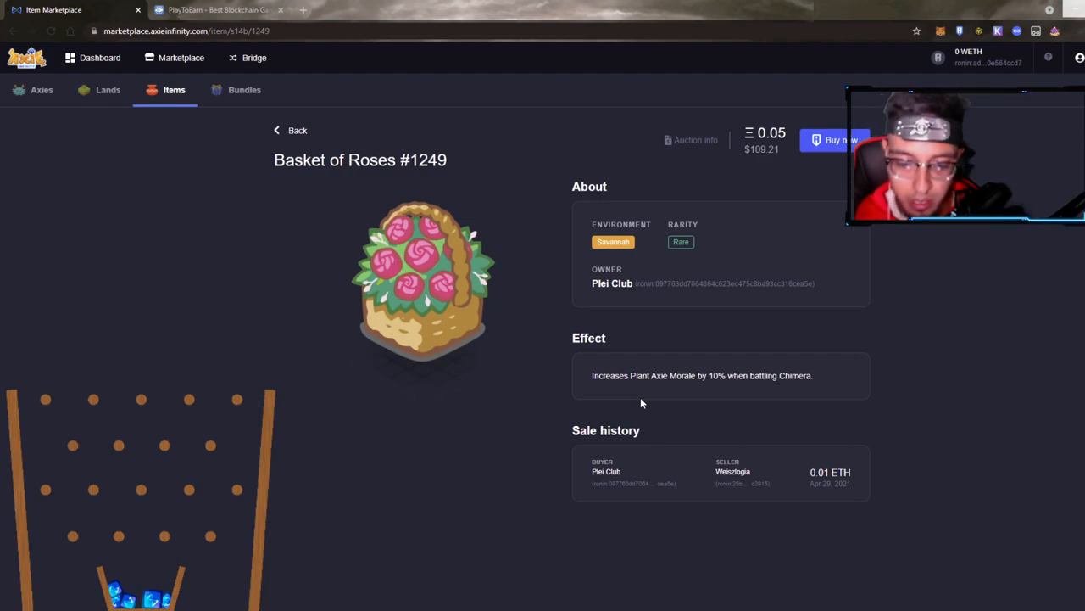
{"action": "left_click", "coordinate": [290, 129]}
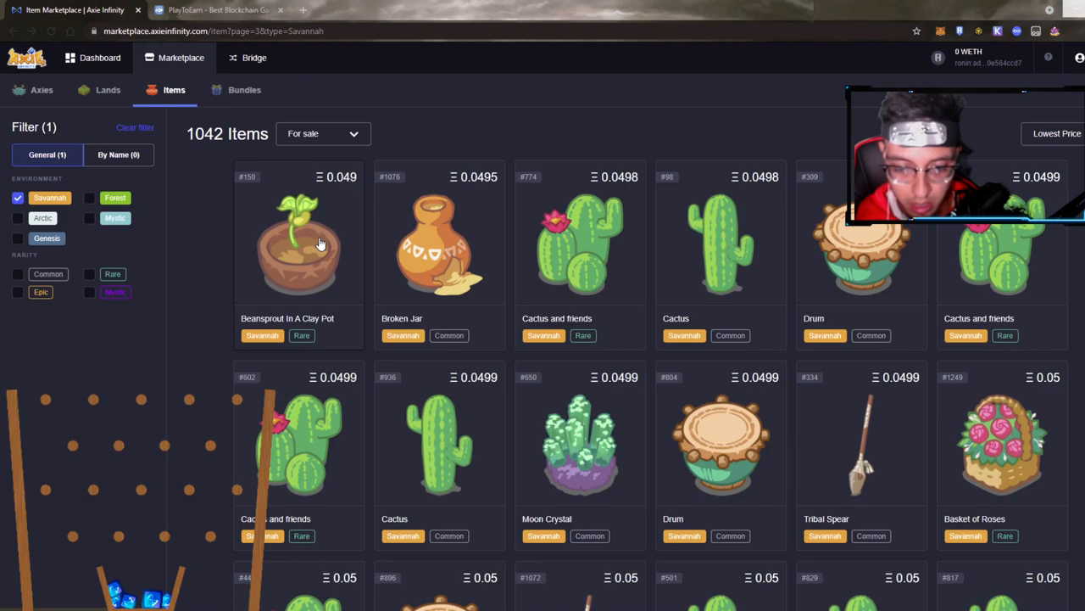
View Bundle of wood #245 (Common Savannah HP boost, 0.05), then move the listing to page 4.
{"action": "scroll", "scroll_direction": "down", "scroll_amount": 3}
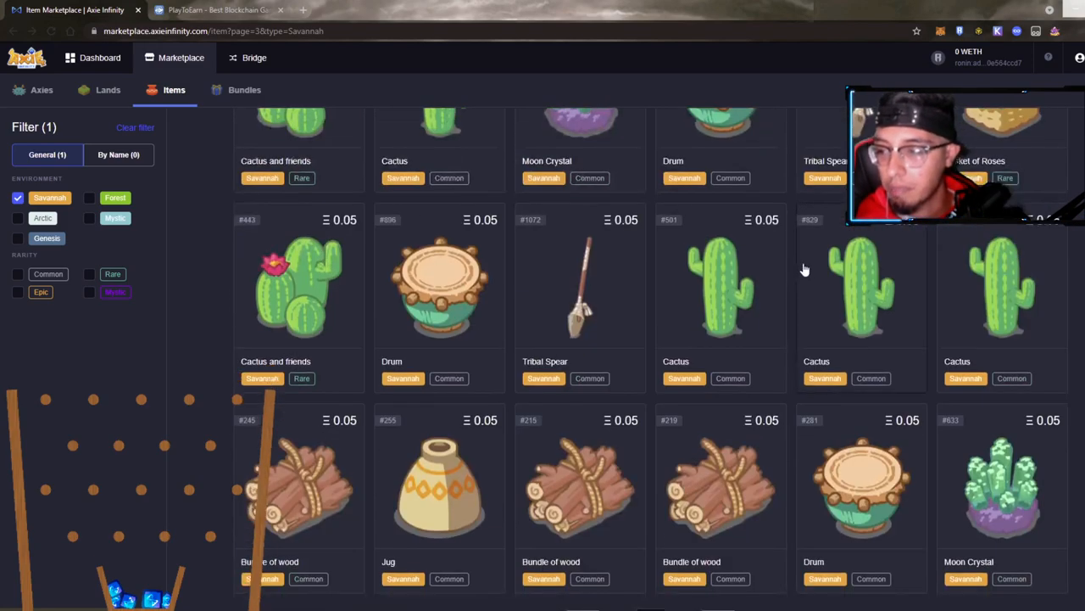
{"action": "left_click", "coordinate": [299, 483]}
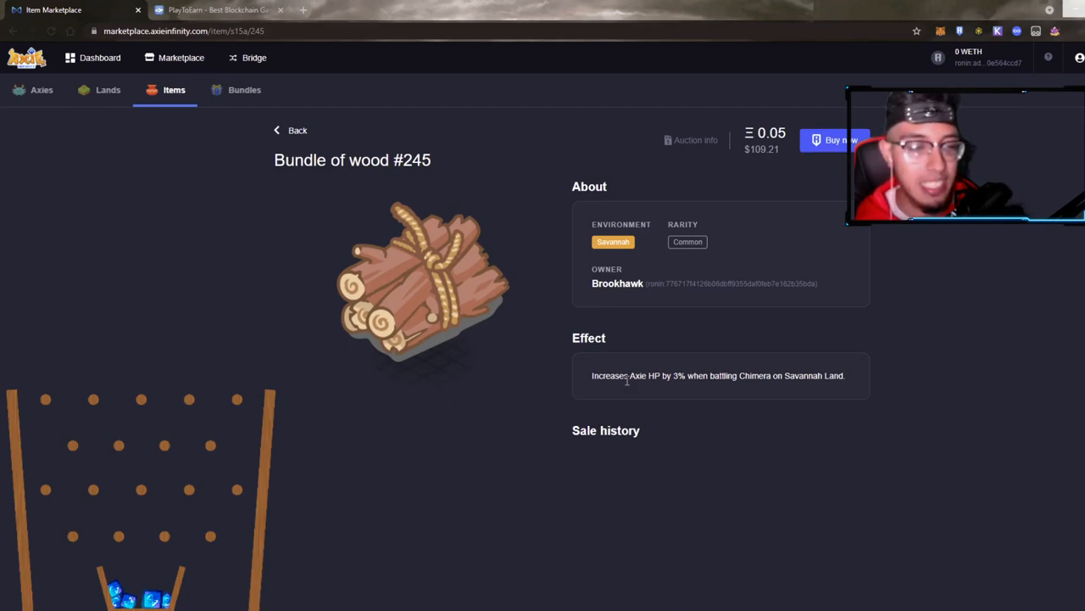
{"action": "mouse_move", "coordinate": [688, 407]}
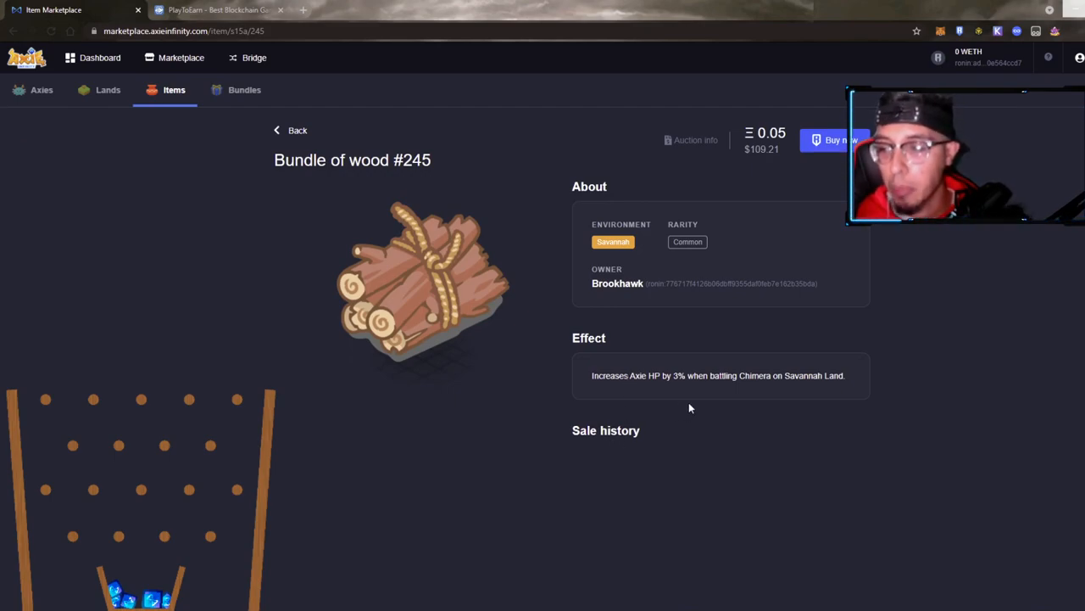
{"action": "mouse_move", "coordinate": [811, 386]}
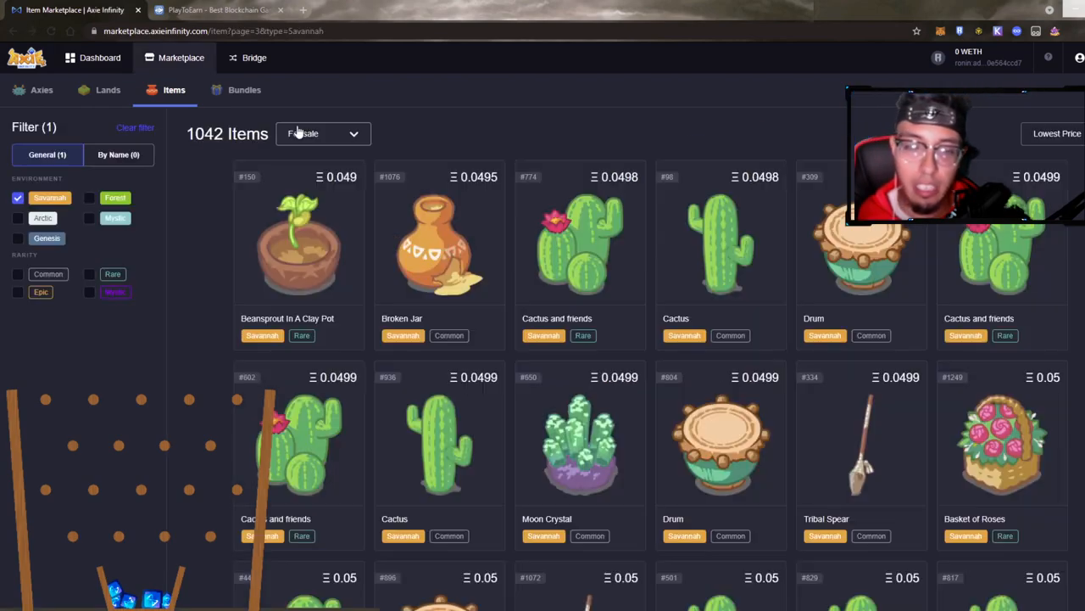
{"action": "scroll", "scroll_direction": "down", "scroll_amount": 3}
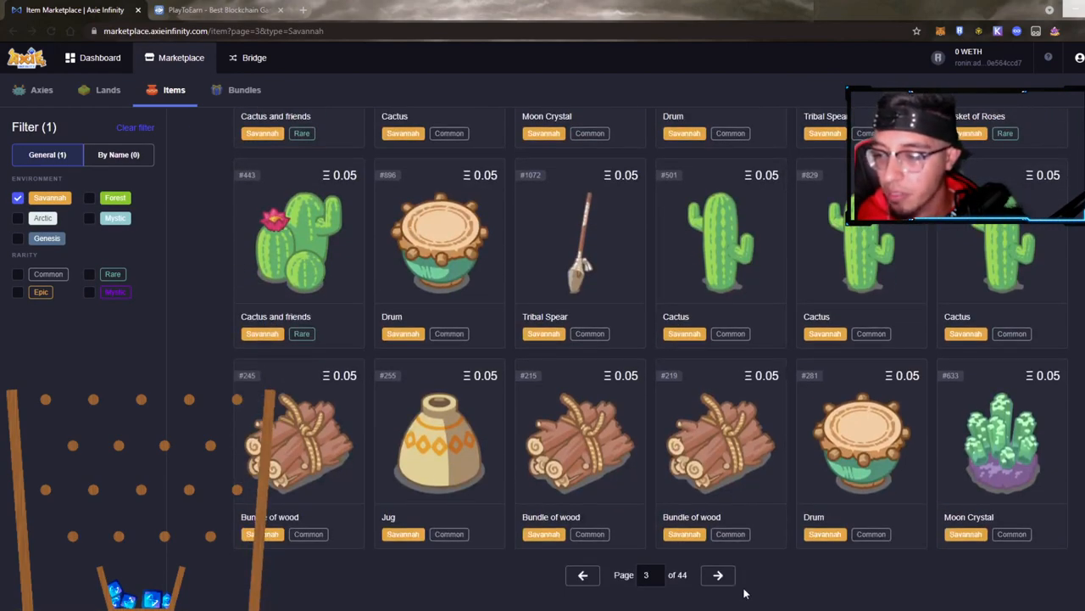
{"action": "left_click", "coordinate": [717, 575]}
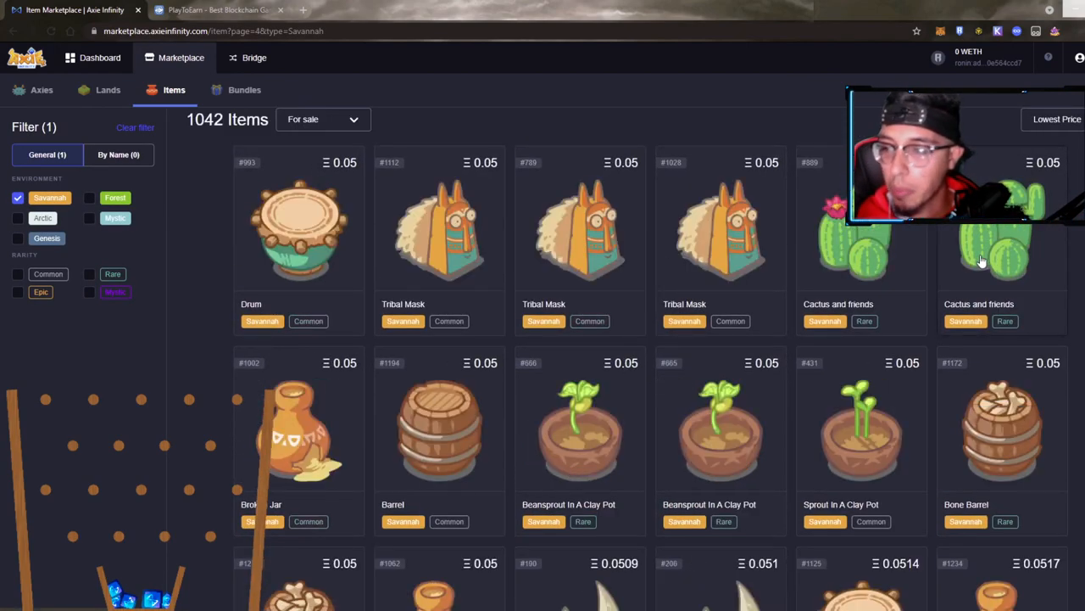
{"action": "scroll", "scroll_direction": "down", "scroll_amount": 3}
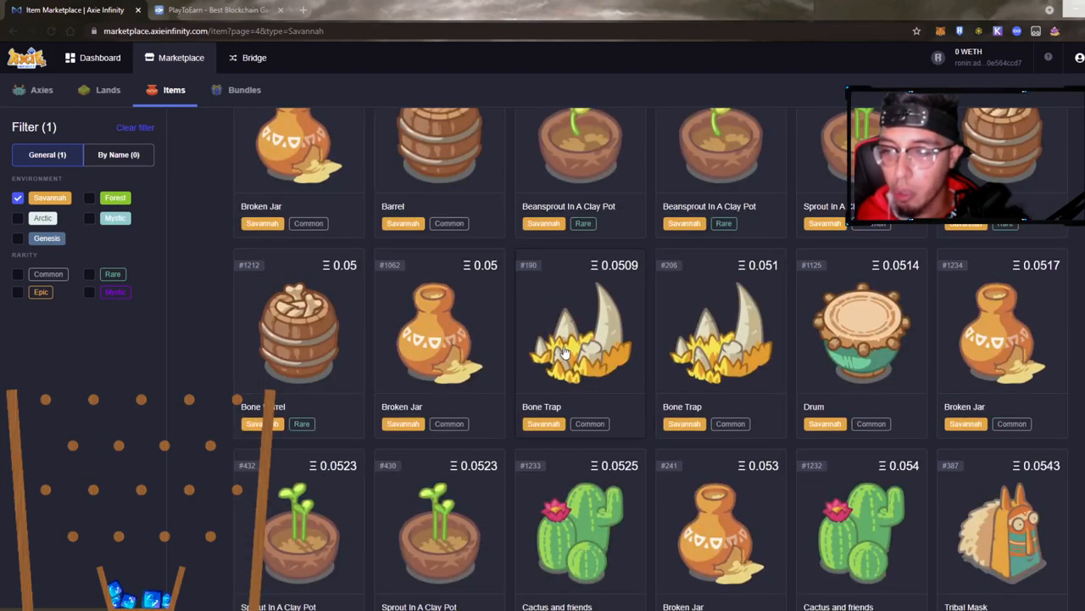
{"action": "left_click", "coordinate": [580, 331]}
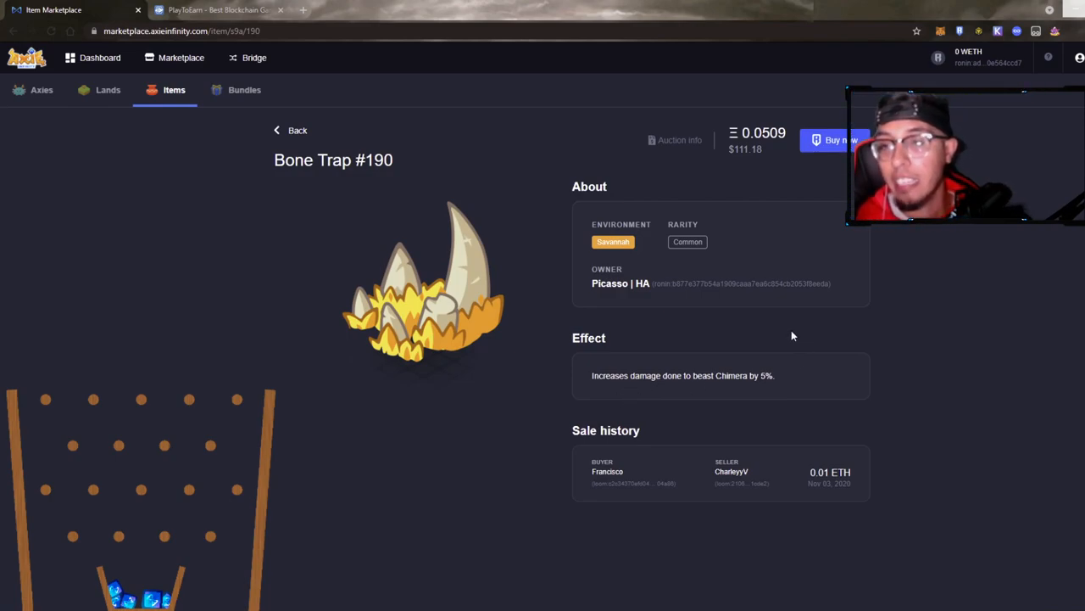
{"action": "mouse_move", "coordinate": [600, 397]}
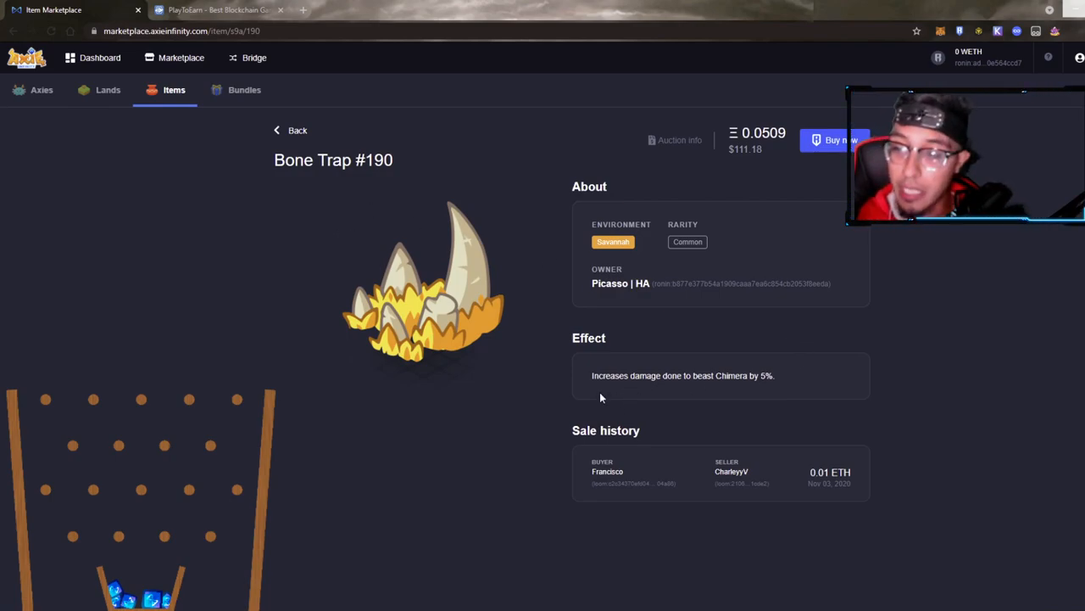
{"action": "mouse_move", "coordinate": [755, 375]}
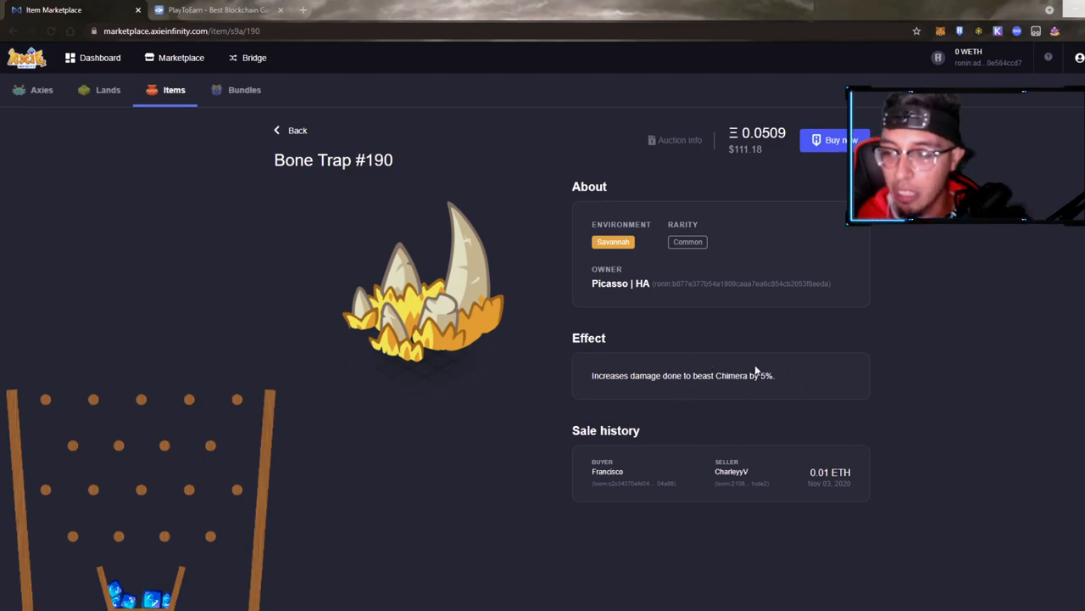
{"action": "mouse_move", "coordinate": [674, 399]}
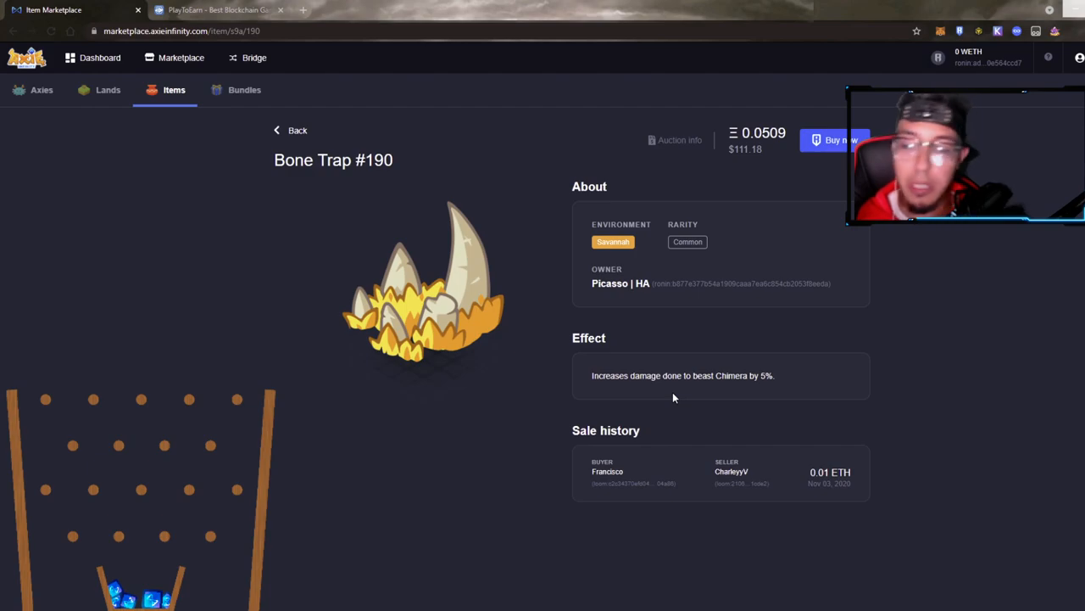
{"action": "left_click", "coordinate": [290, 129]}
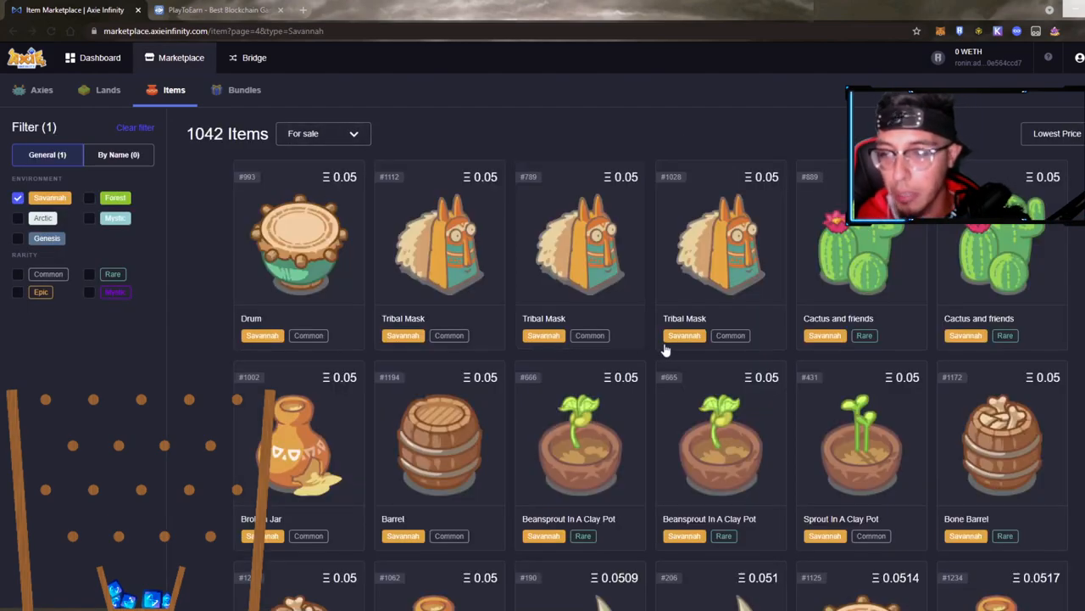
View Blue Crystal #966 (Rare Reptile defense boost vs Chimera, 0.059) and return to the page-5 listing.
{"action": "scroll", "scroll_direction": "down", "scroll_amount": 3}
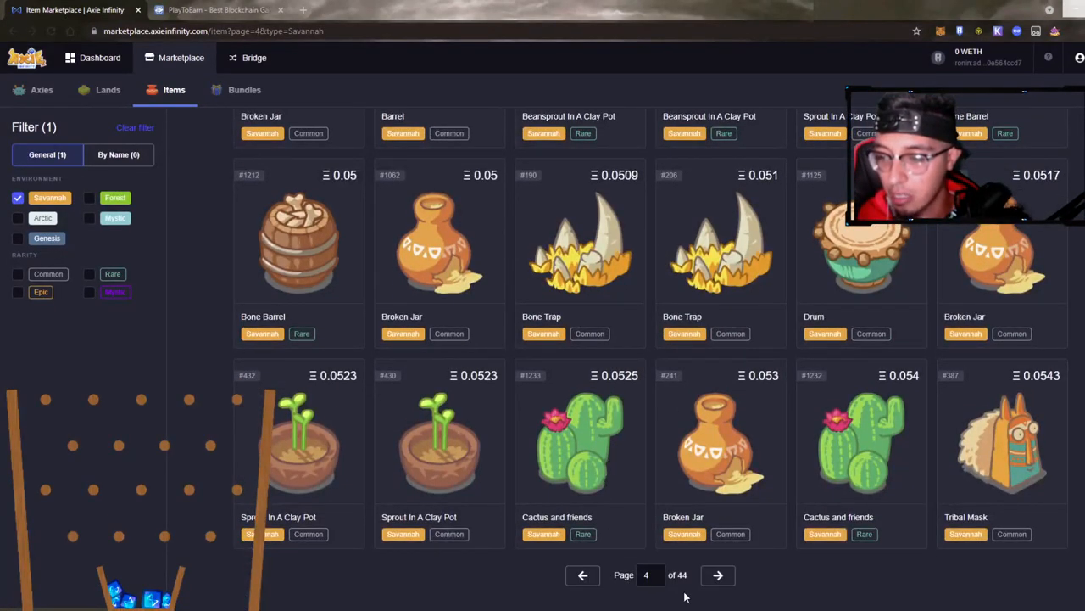
{"action": "left_click", "coordinate": [717, 574]}
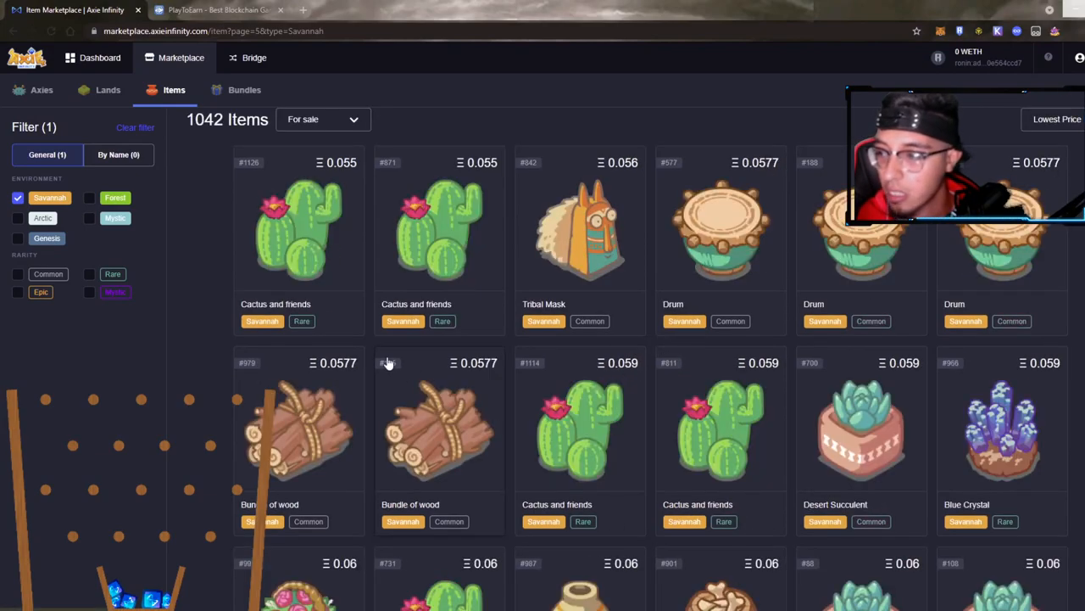
{"action": "left_click", "coordinate": [1000, 423]}
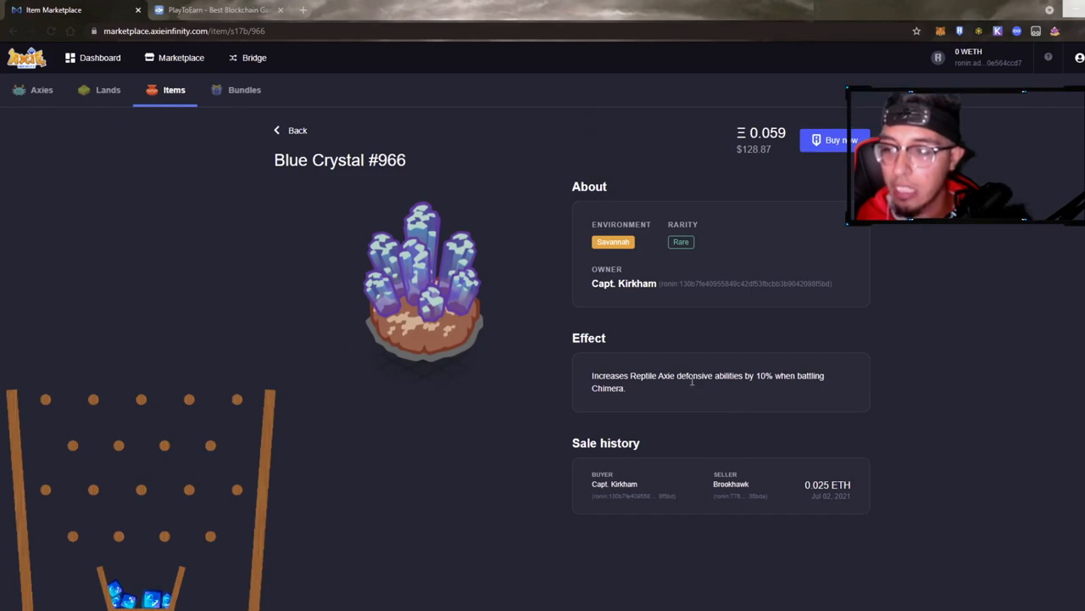
{"action": "mouse_move", "coordinate": [735, 393]}
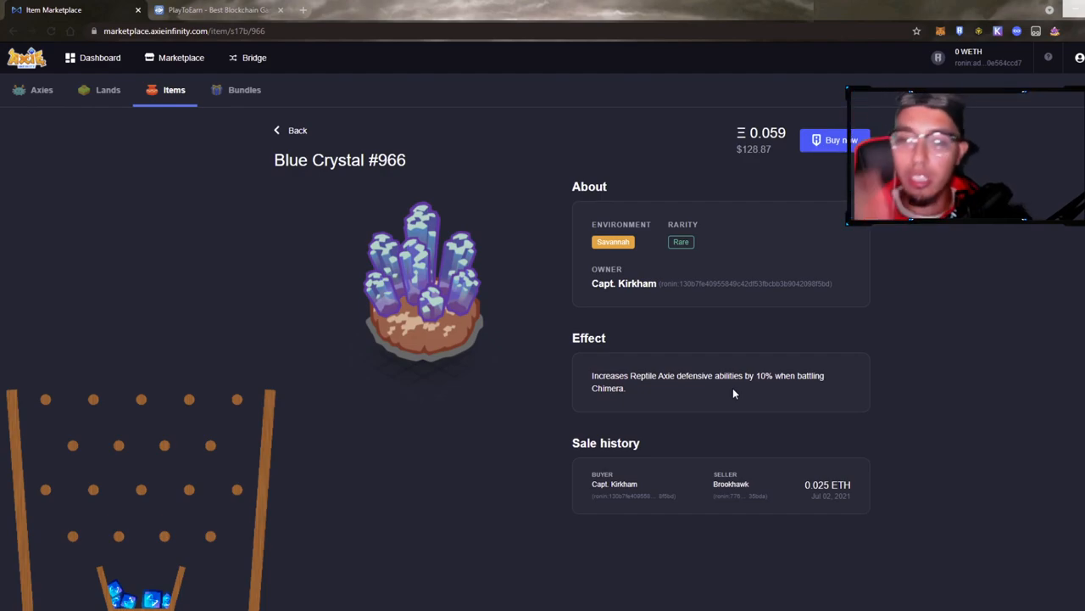
{"action": "mouse_move", "coordinate": [672, 400]}
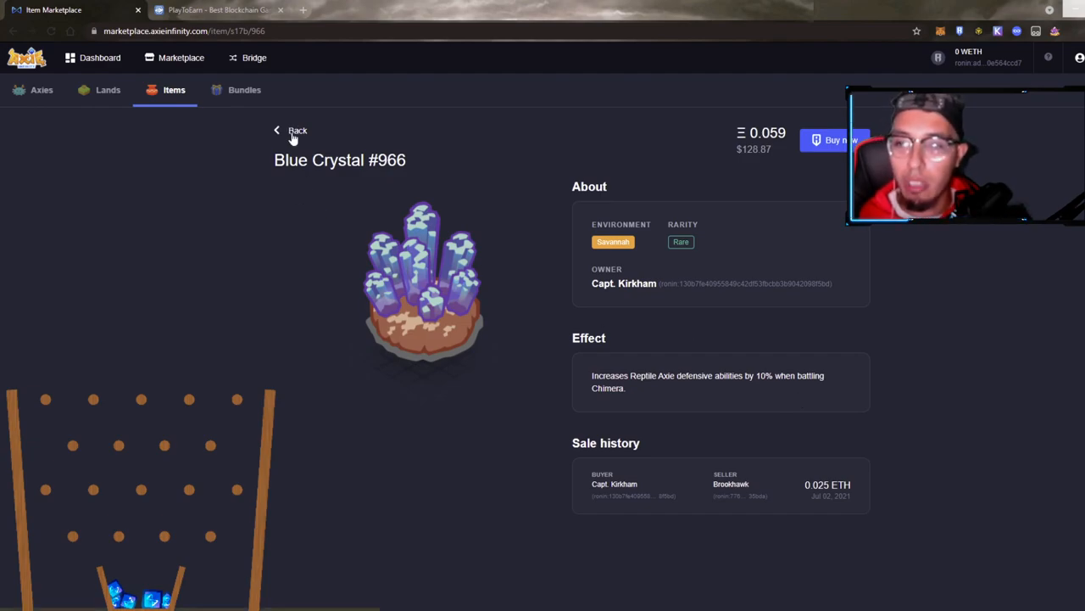
{"action": "left_click", "coordinate": [276, 129]}
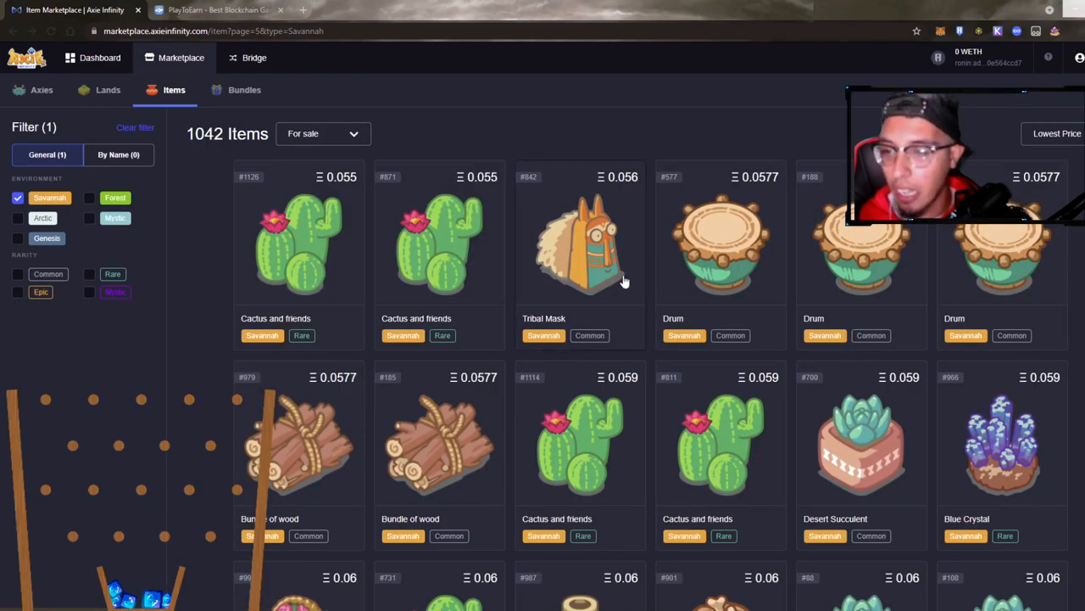
{"action": "scroll", "scroll_direction": "down", "scroll_amount": 3}
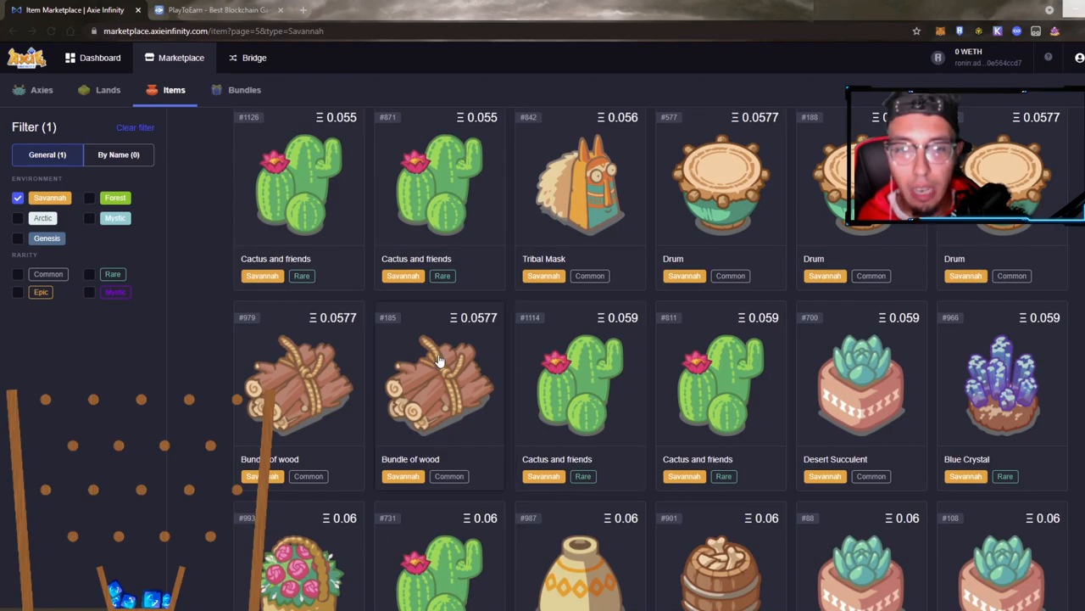
Filter Savannah items to Common rarity, advance three pages and view Desert Succulent #700.
{"action": "left_click", "coordinate": [47, 273]}
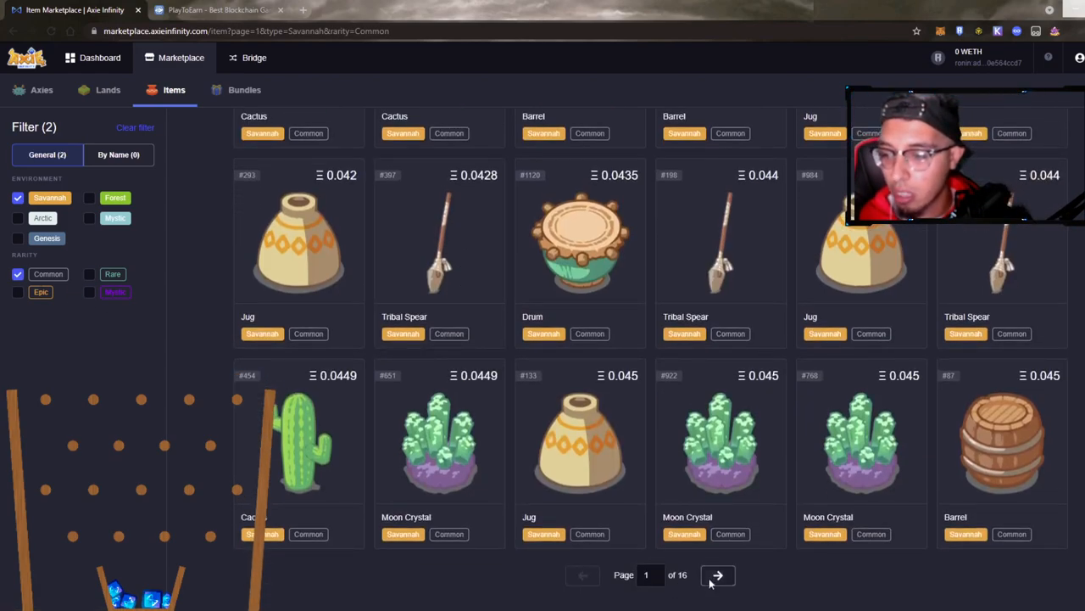
{"action": "left_click", "coordinate": [718, 575]}
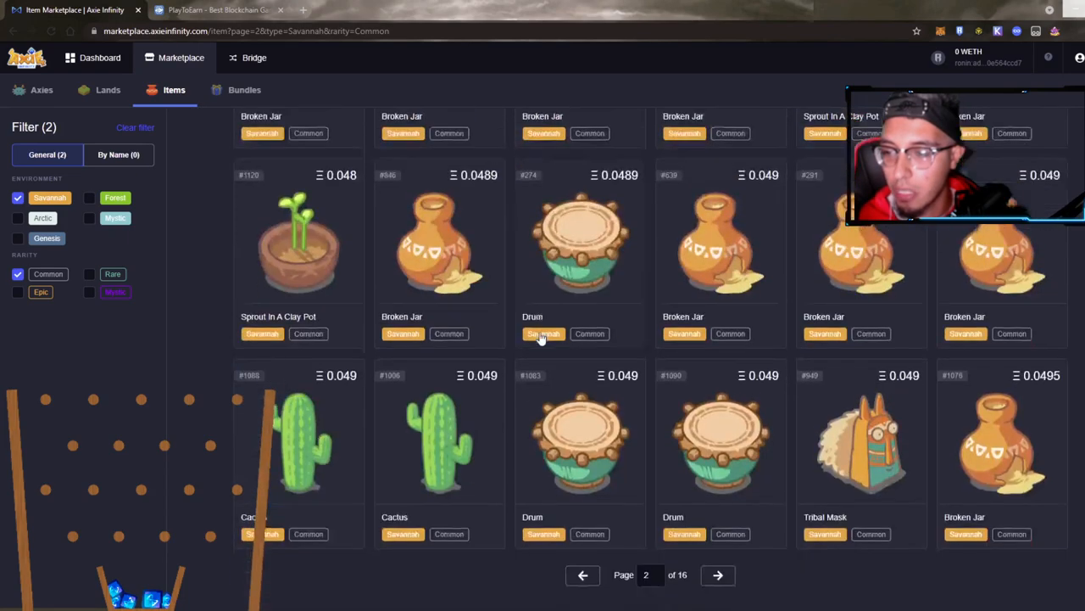
{"action": "left_click", "coordinate": [718, 575]}
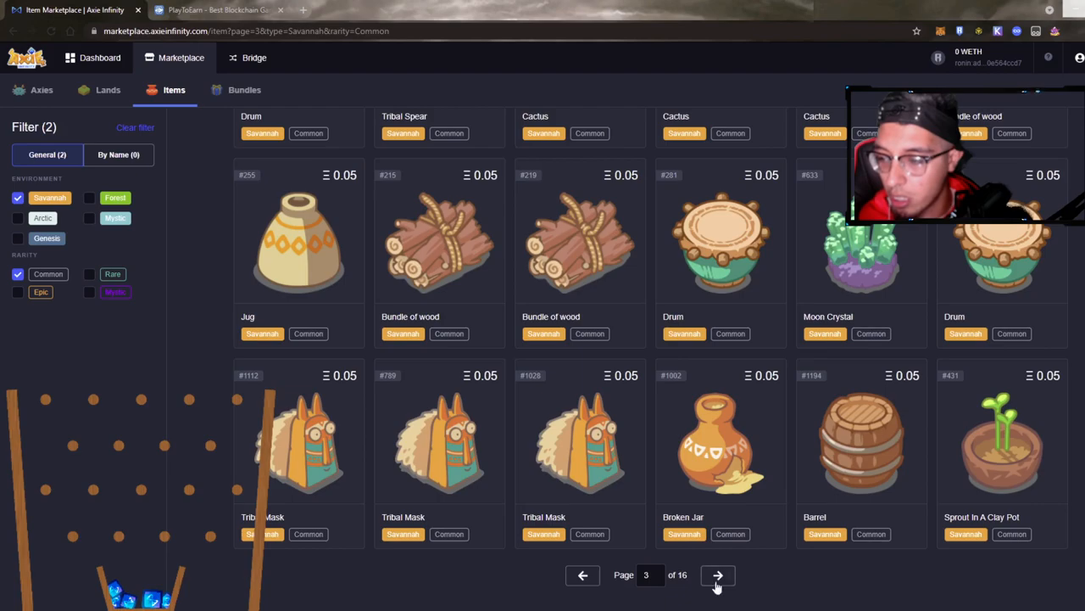
{"action": "left_click", "coordinate": [717, 575]}
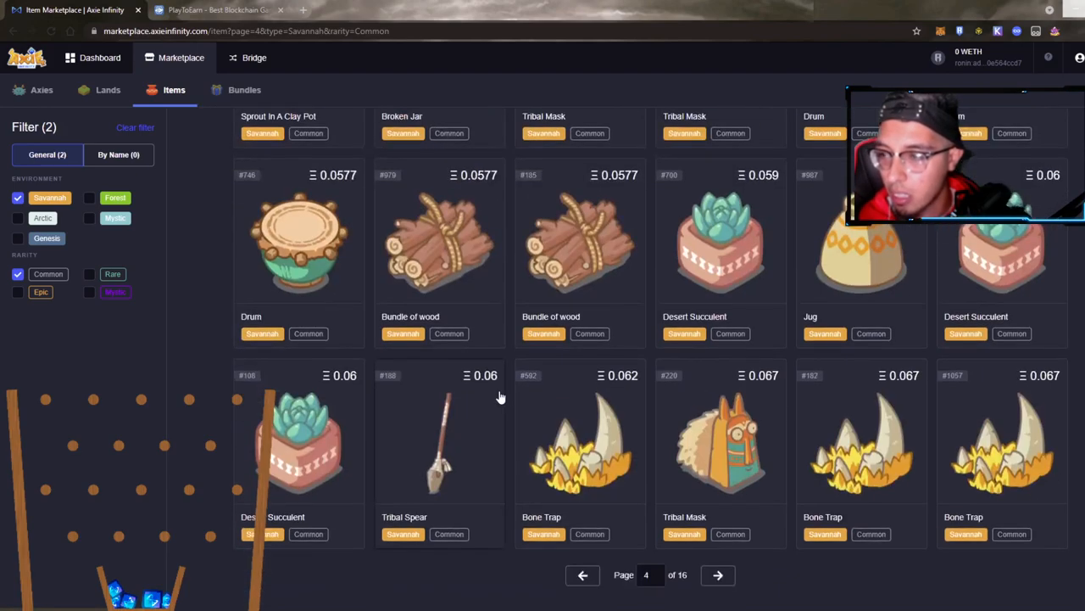
{"action": "left_click", "coordinate": [719, 246]}
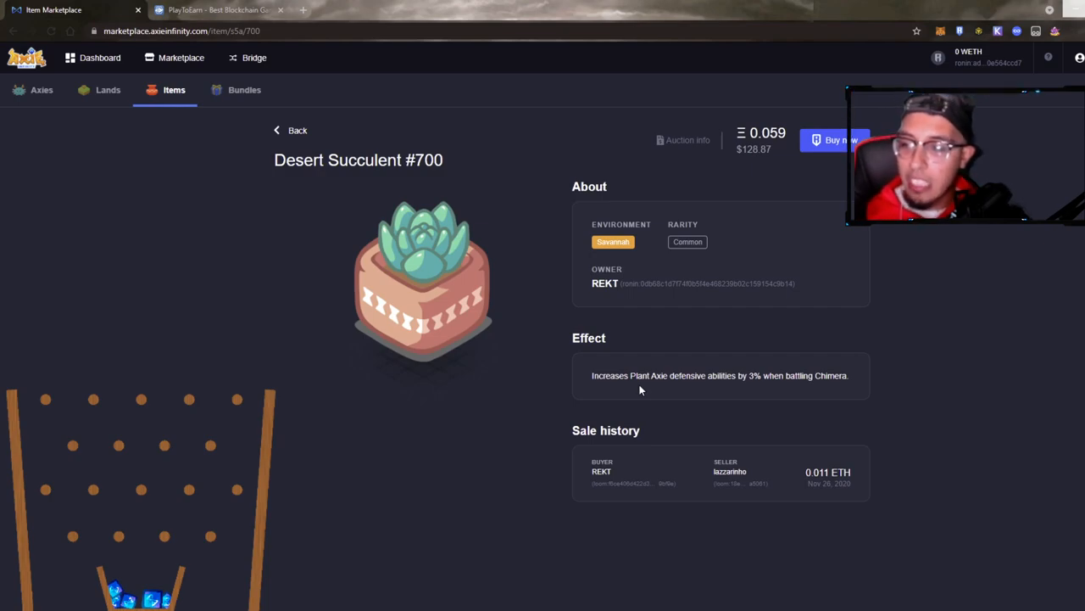
{"action": "mouse_move", "coordinate": [292, 129]}
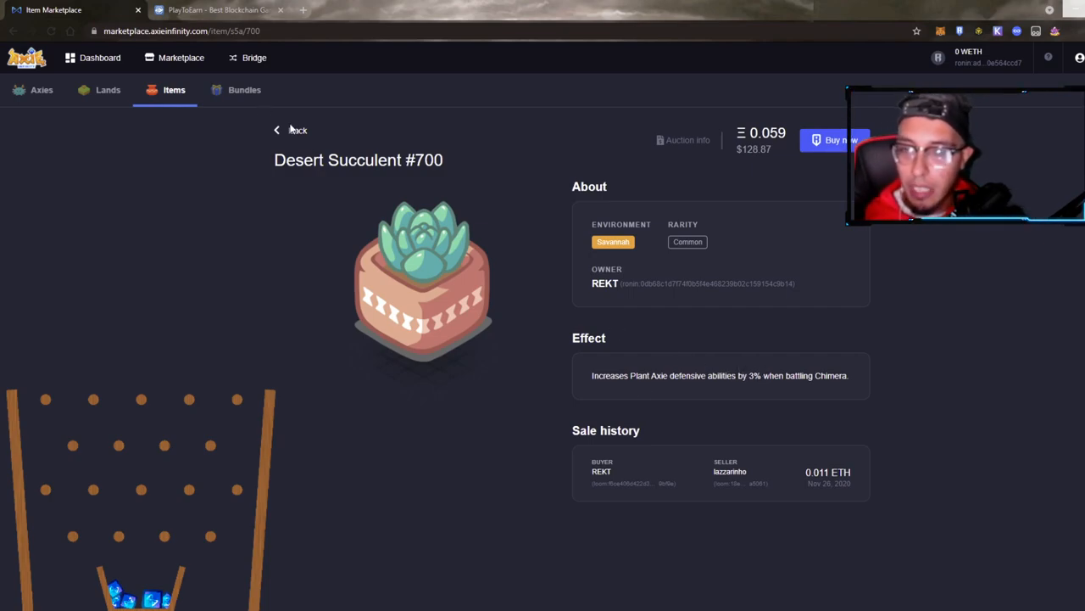
View Tribal Shield #323 (Common Savannah defense boost vs Chimera, 0.069), then advance the Common listing a page.
{"action": "left_click", "coordinate": [277, 129]}
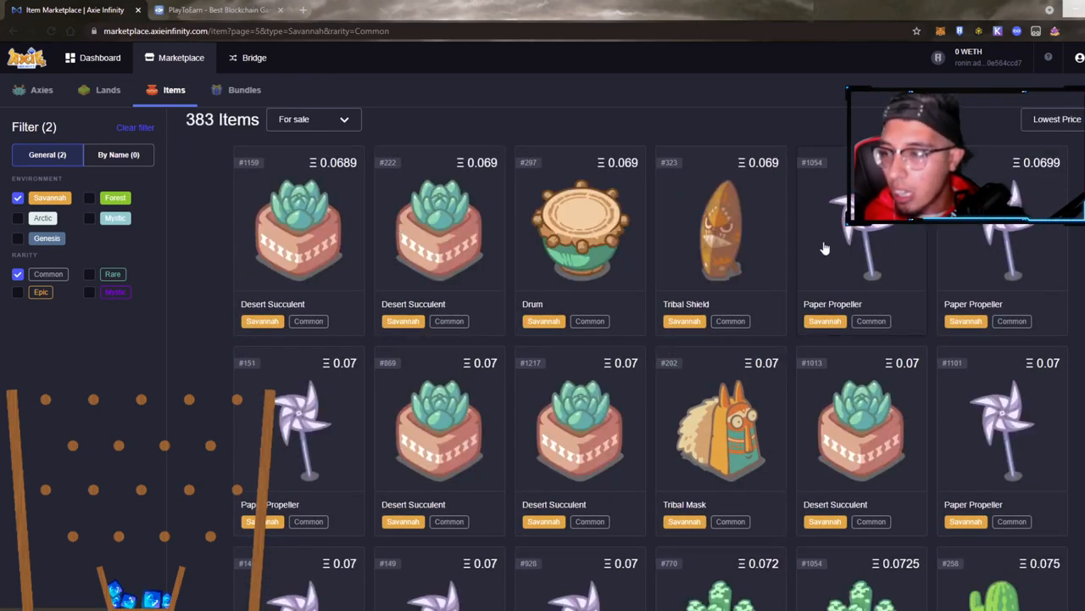
{"action": "left_click", "coordinate": [720, 229]}
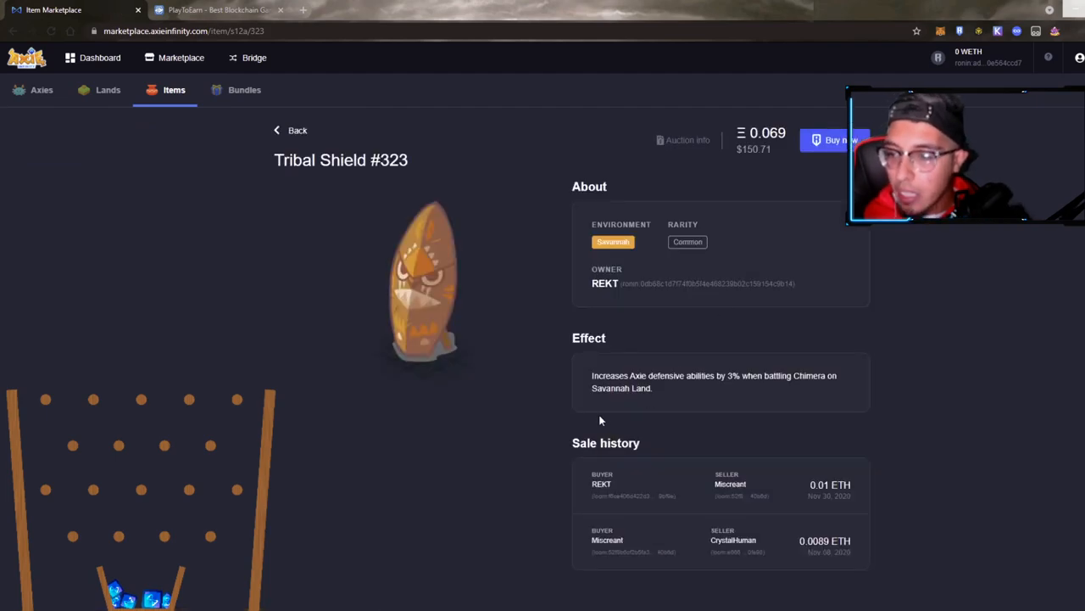
{"action": "mouse_move", "coordinate": [746, 390]}
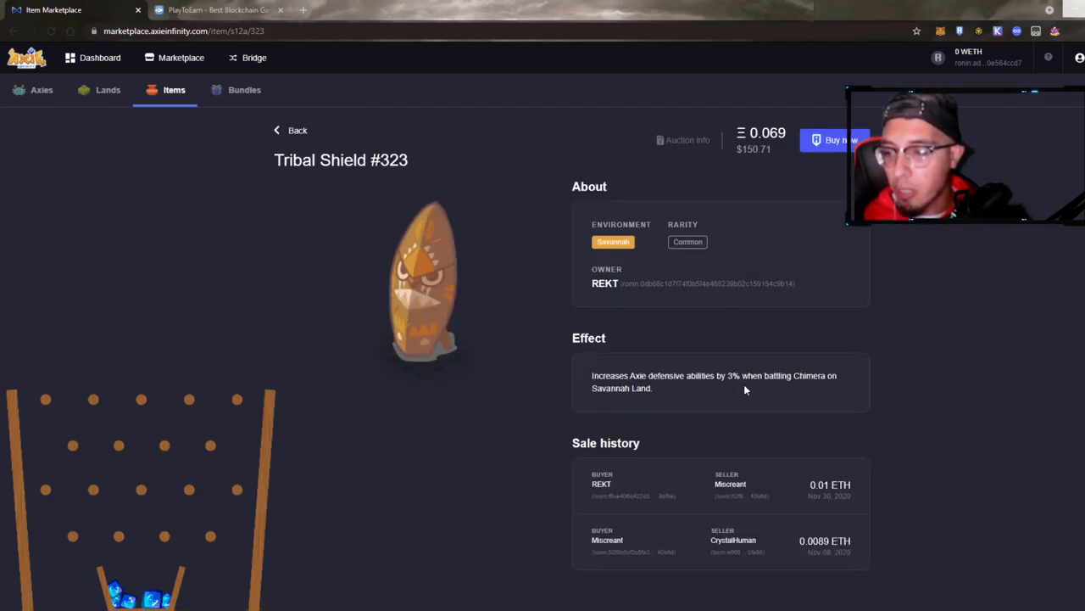
{"action": "mouse_move", "coordinate": [797, 597]}
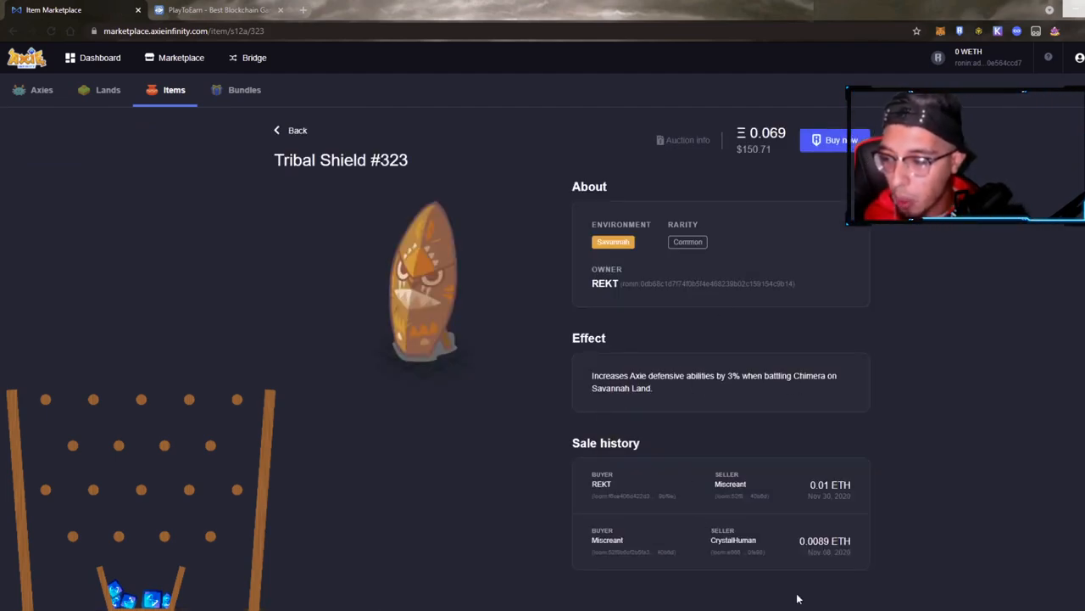
{"action": "mouse_move", "coordinate": [804, 532]}
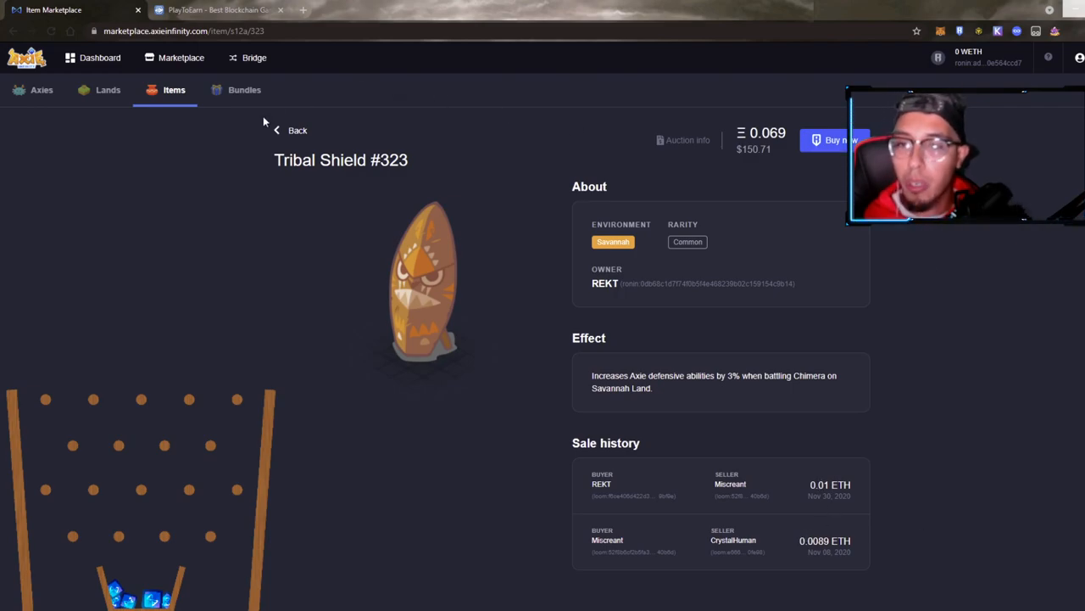
{"action": "left_click", "coordinate": [299, 129]}
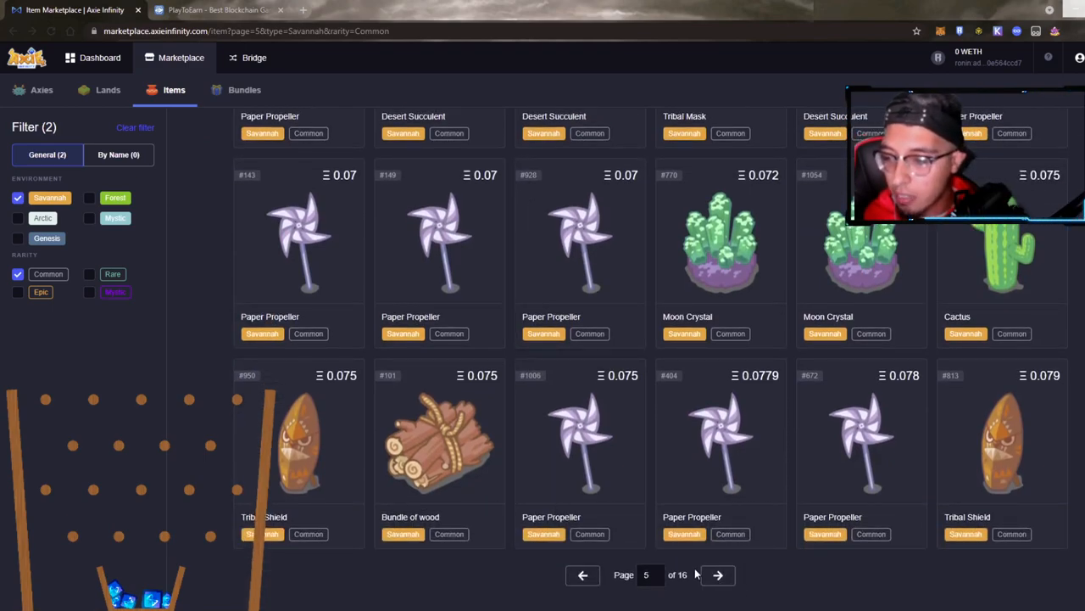
{"action": "left_click", "coordinate": [717, 575]}
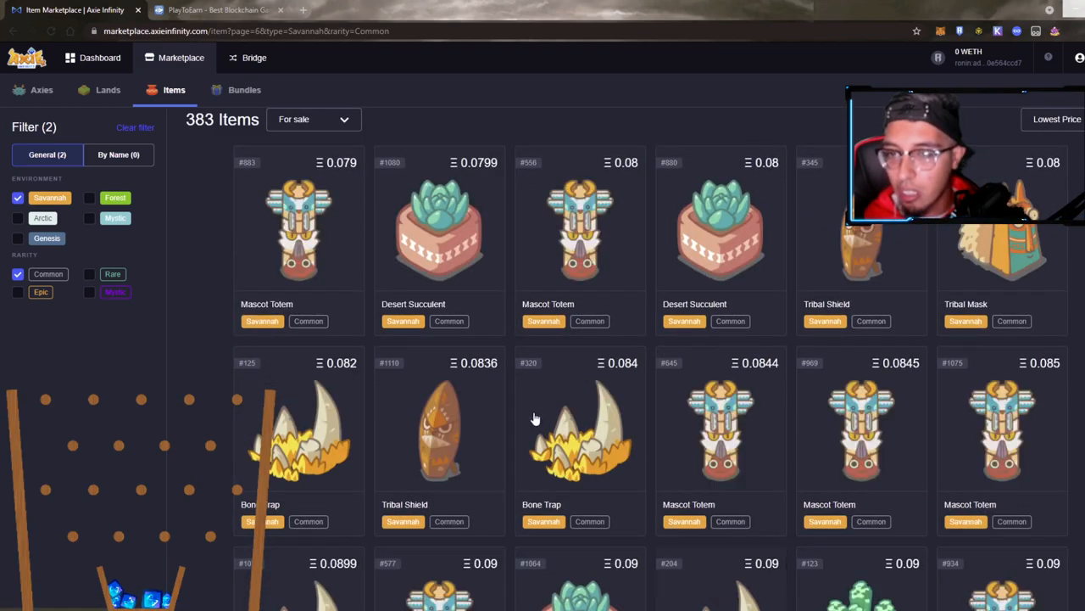
{"action": "left_click", "coordinate": [299, 229]}
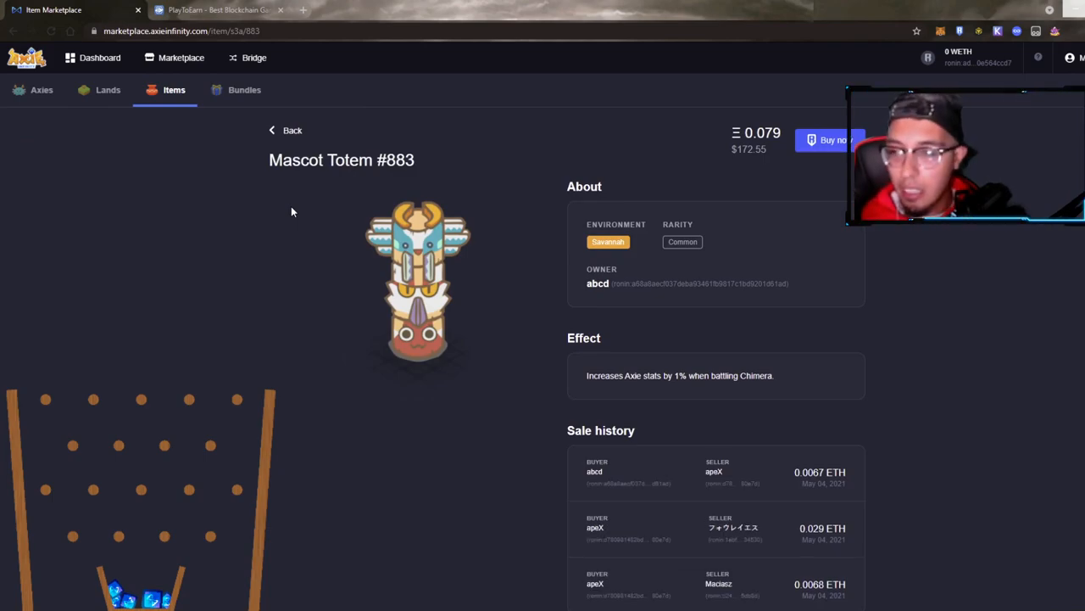
{"action": "mouse_move", "coordinate": [432, 284]}
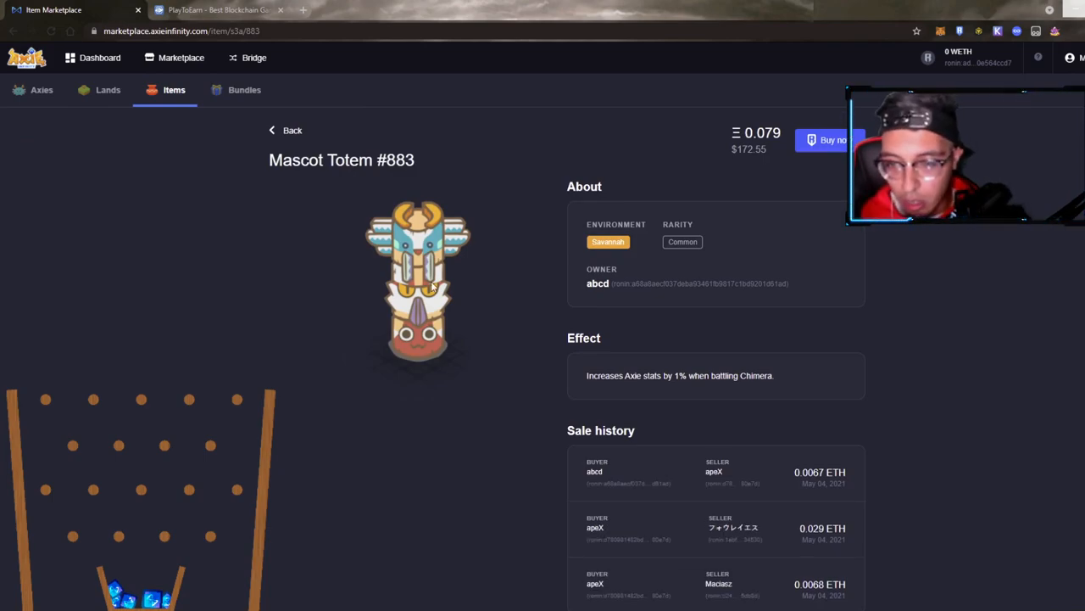
{"action": "scroll", "scroll_direction": "down", "scroll_amount": 3}
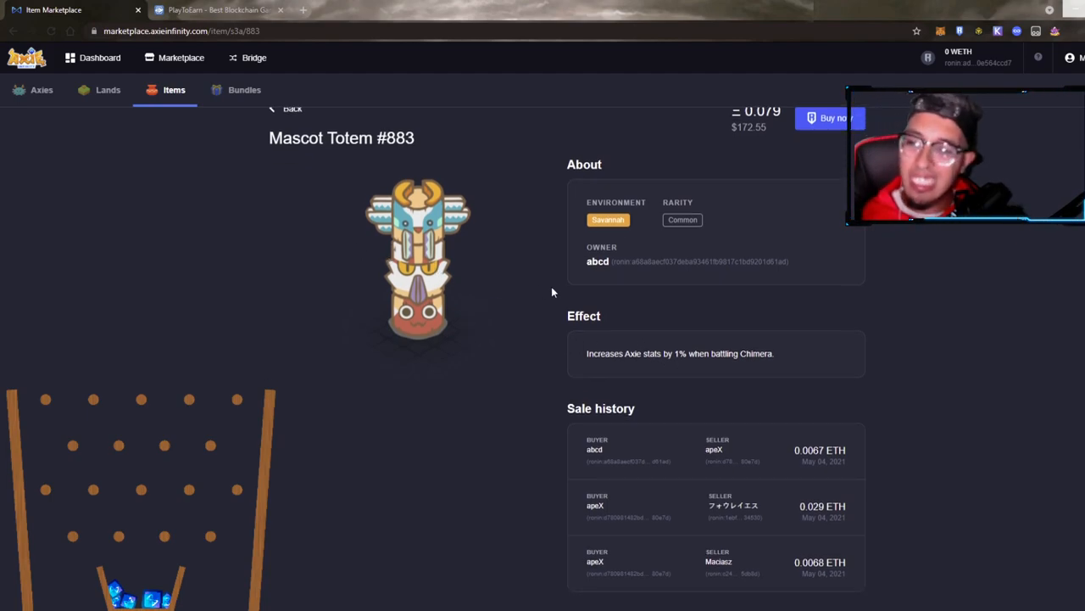
{"action": "mouse_move", "coordinate": [515, 349]}
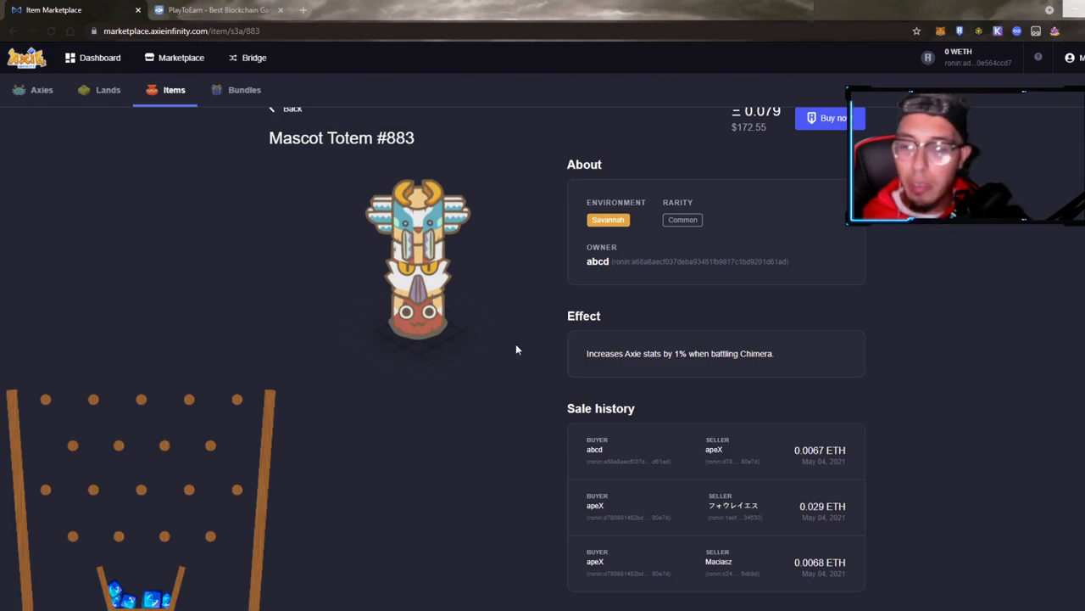
{"action": "scroll", "scroll_direction": "up", "scroll_amount": 3}
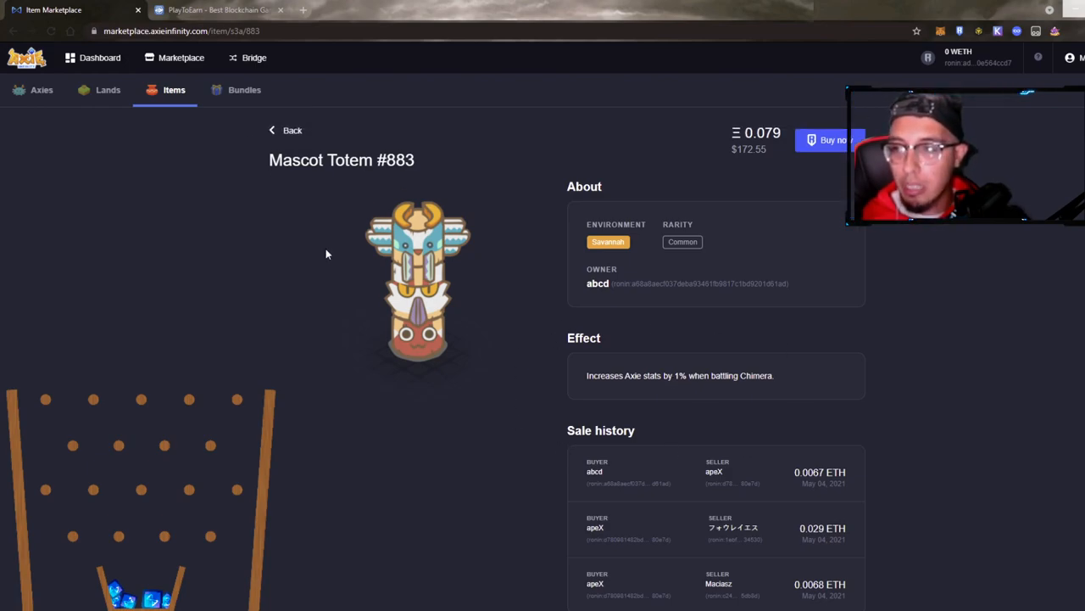
{"action": "left_click", "coordinate": [292, 129]}
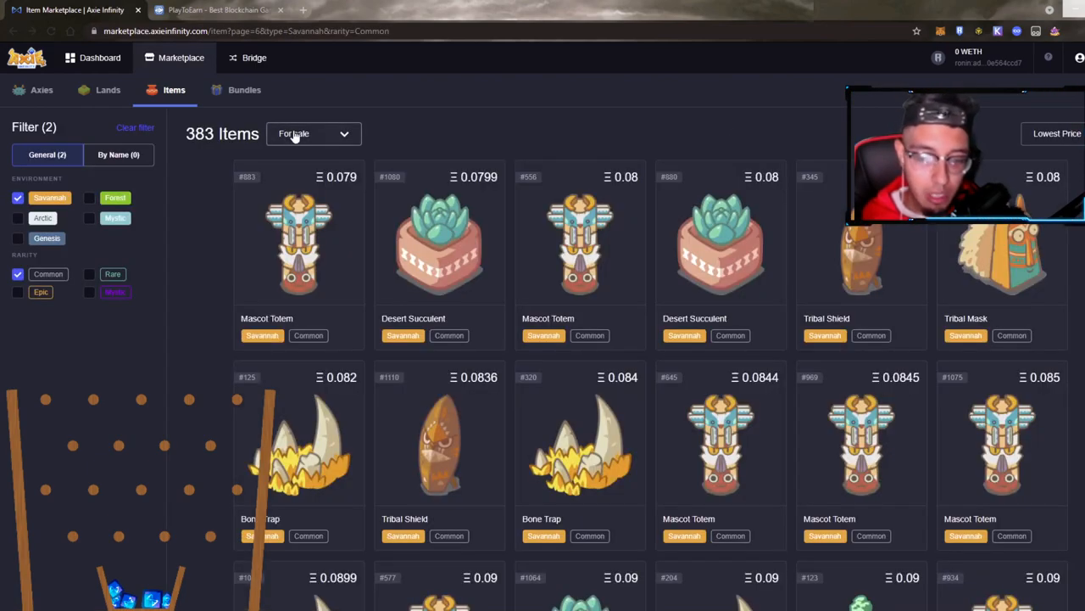